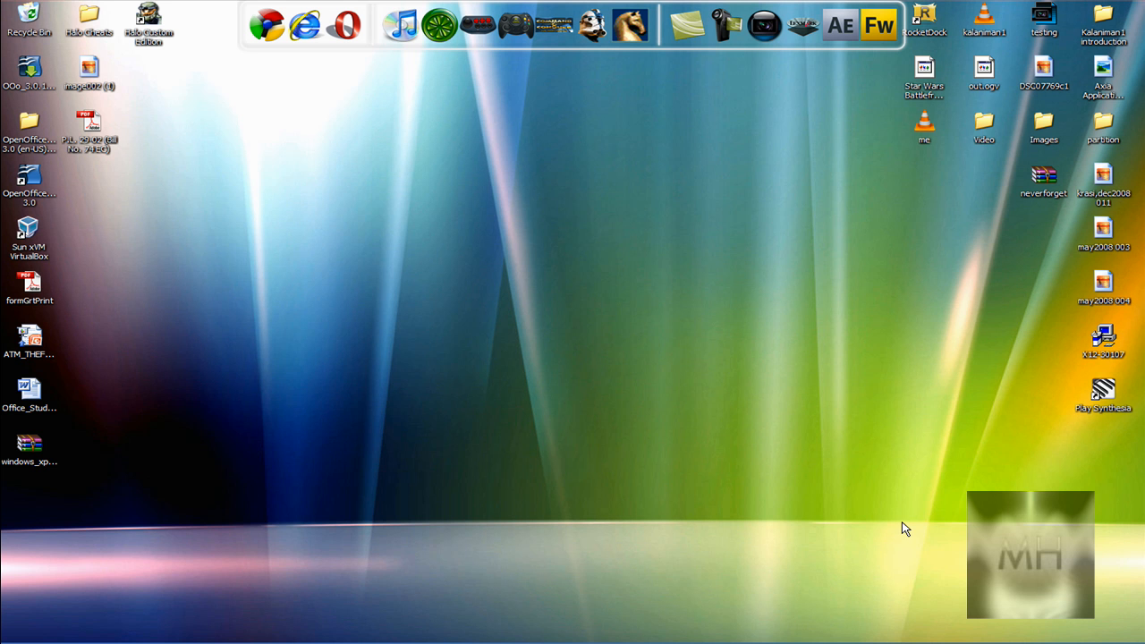
{"action": "mouse_move", "coordinate": [908, 511]}
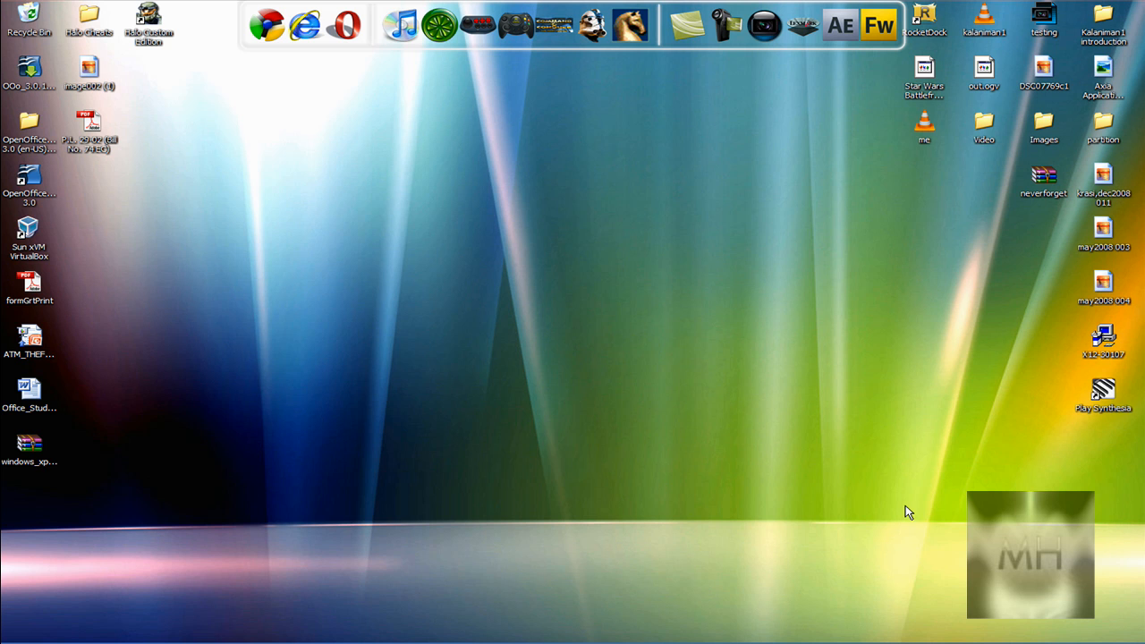
{"action": "mouse_move", "coordinate": [264, 56]}
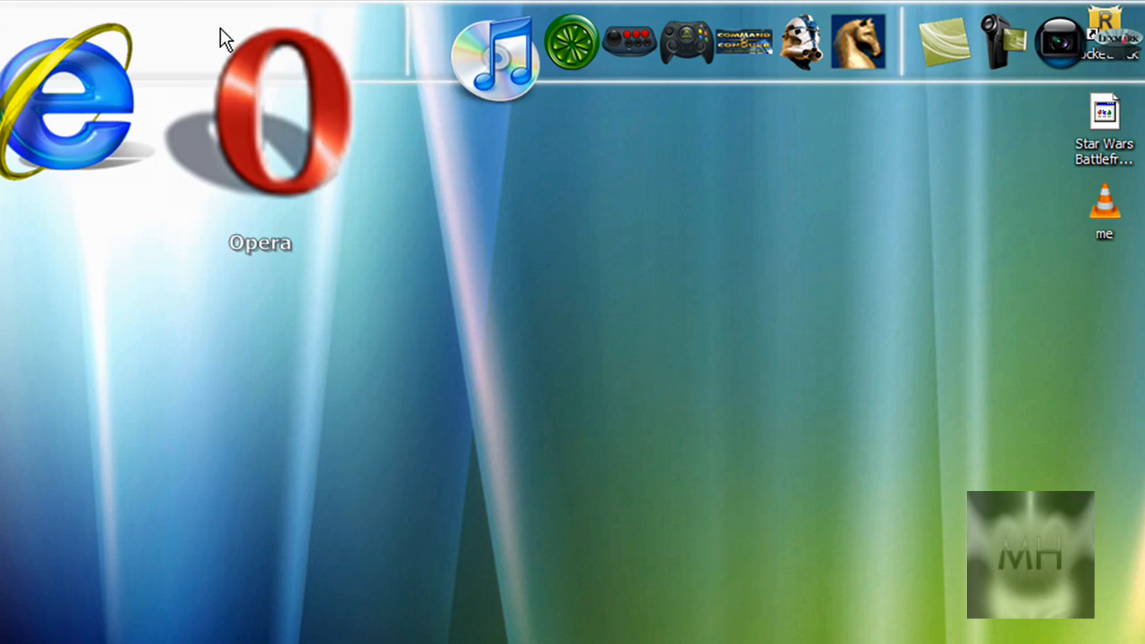
{"action": "mouse_move", "coordinate": [814, 45]}
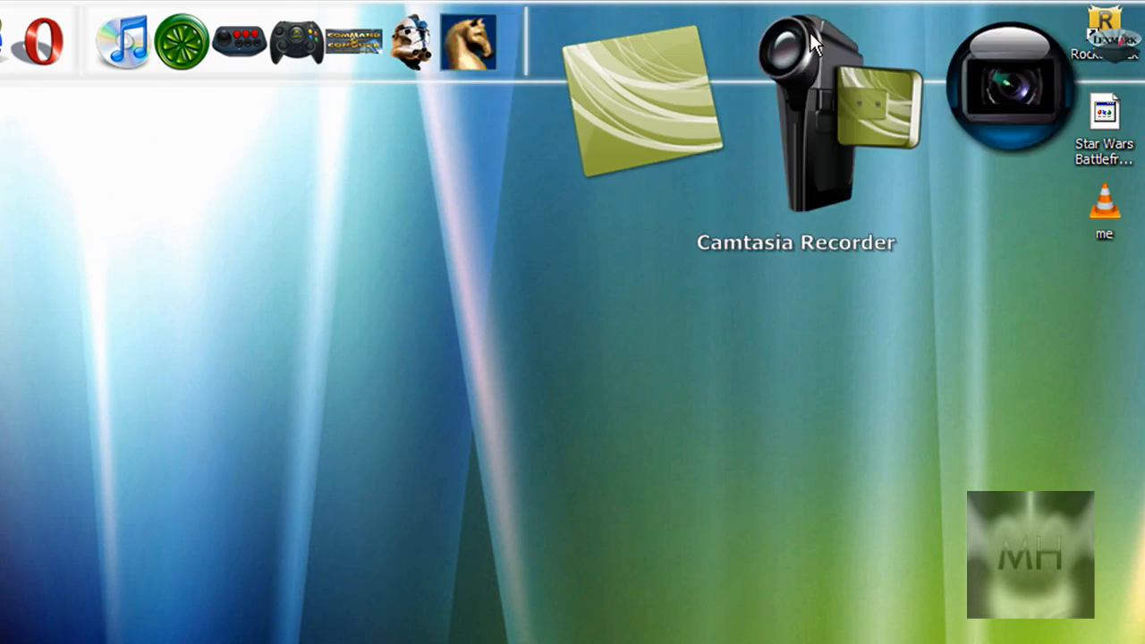
{"action": "mouse_move", "coordinate": [366, 71]}
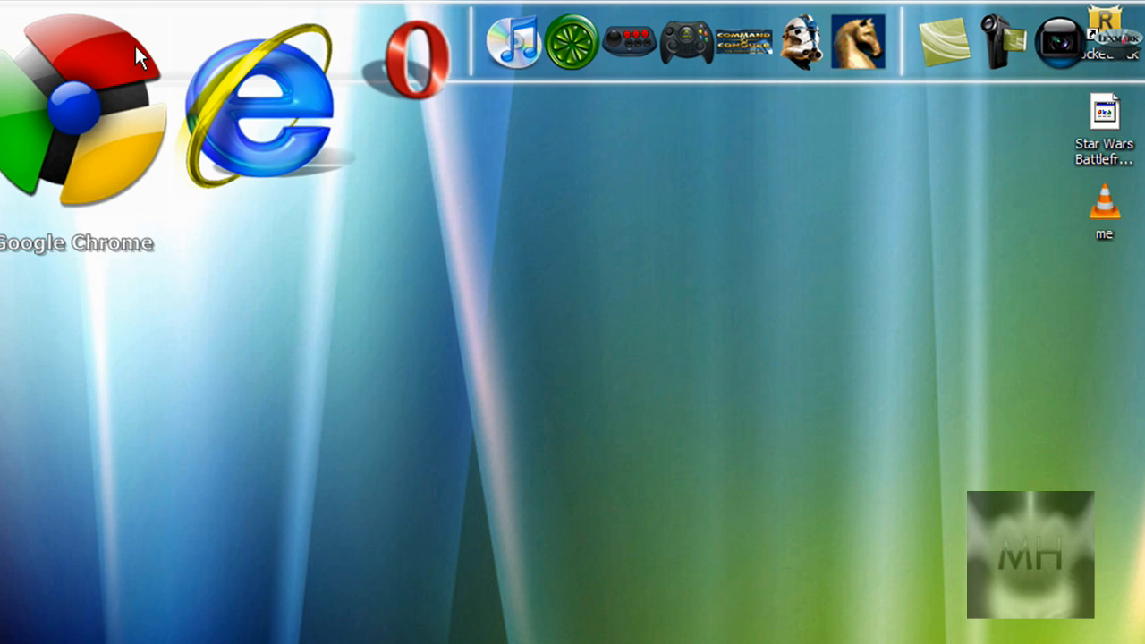
{"action": "mouse_move", "coordinate": [787, 80]}
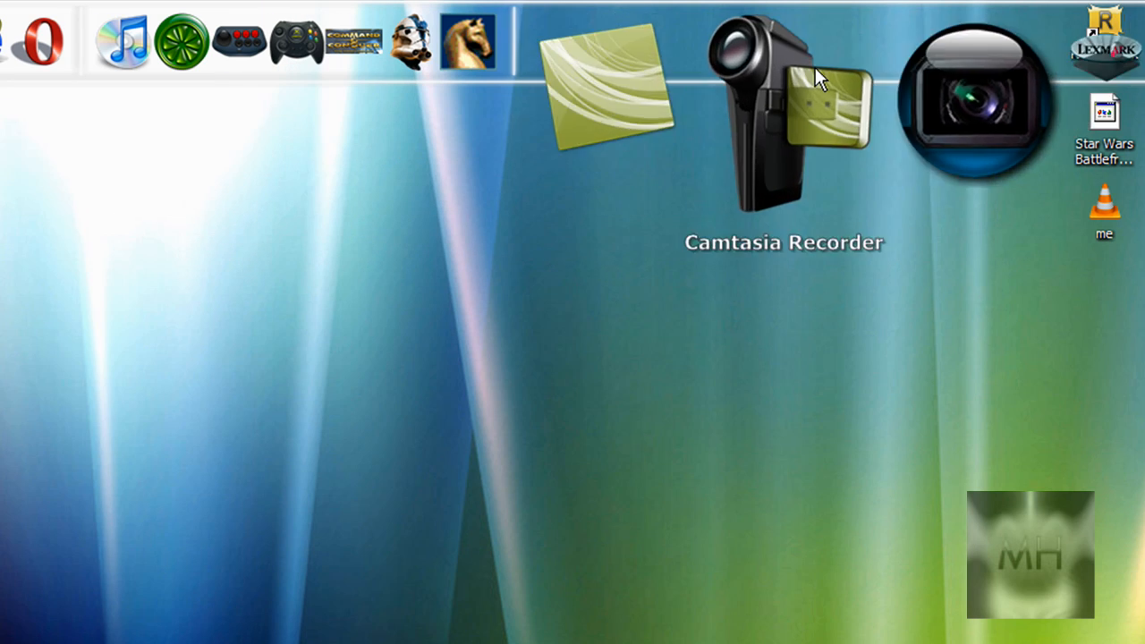
{"action": "mouse_move", "coordinate": [858, 76]}
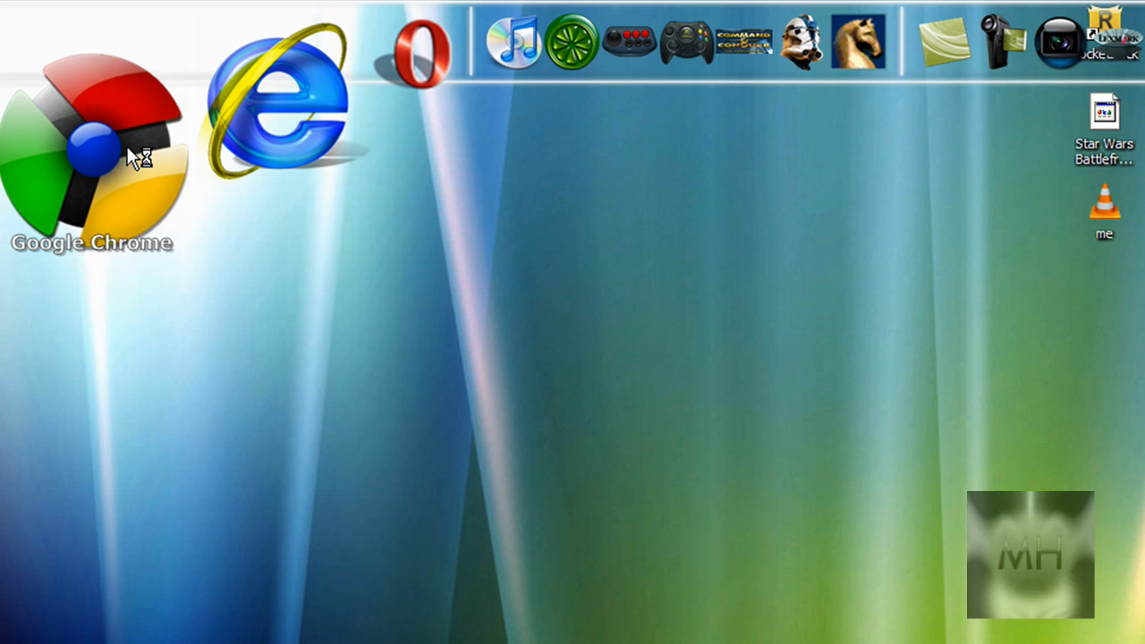
Step: Launch Chrome from the dock and browse the RocketDock site's Get Addons icon listings
{"action": "double_click", "coordinate": [90, 134]}
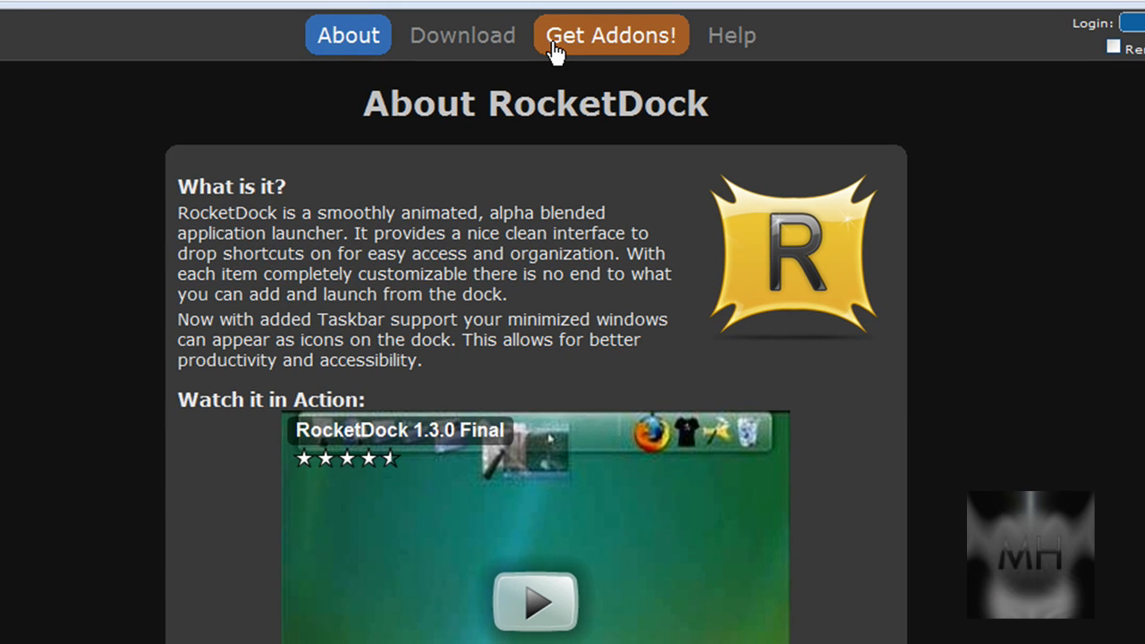
{"action": "left_click", "coordinate": [611, 35]}
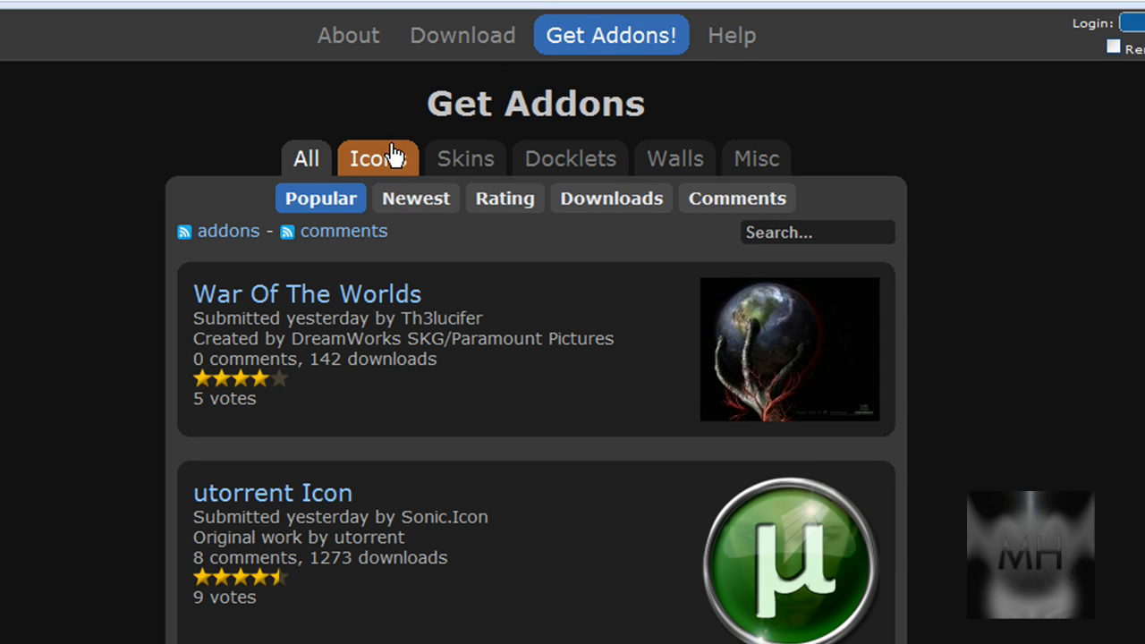
{"action": "left_click", "coordinate": [376, 158]}
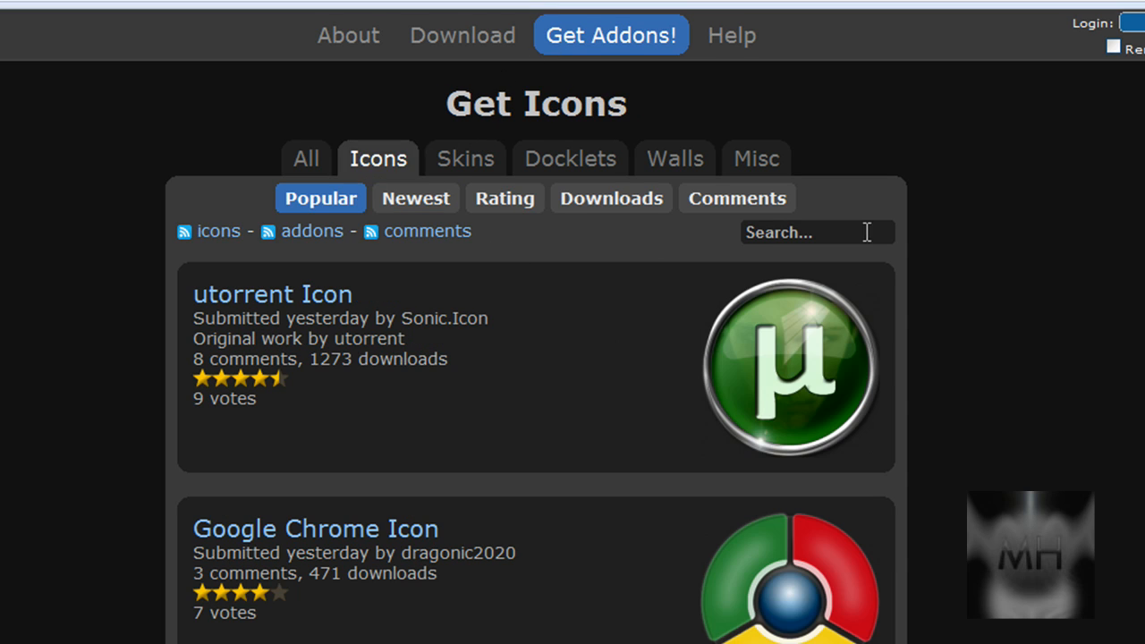
Step: Search RocketDock addons for 'Adobe Fire' and scroll through the matching results
{"action": "left_click", "coordinate": [816, 232]}
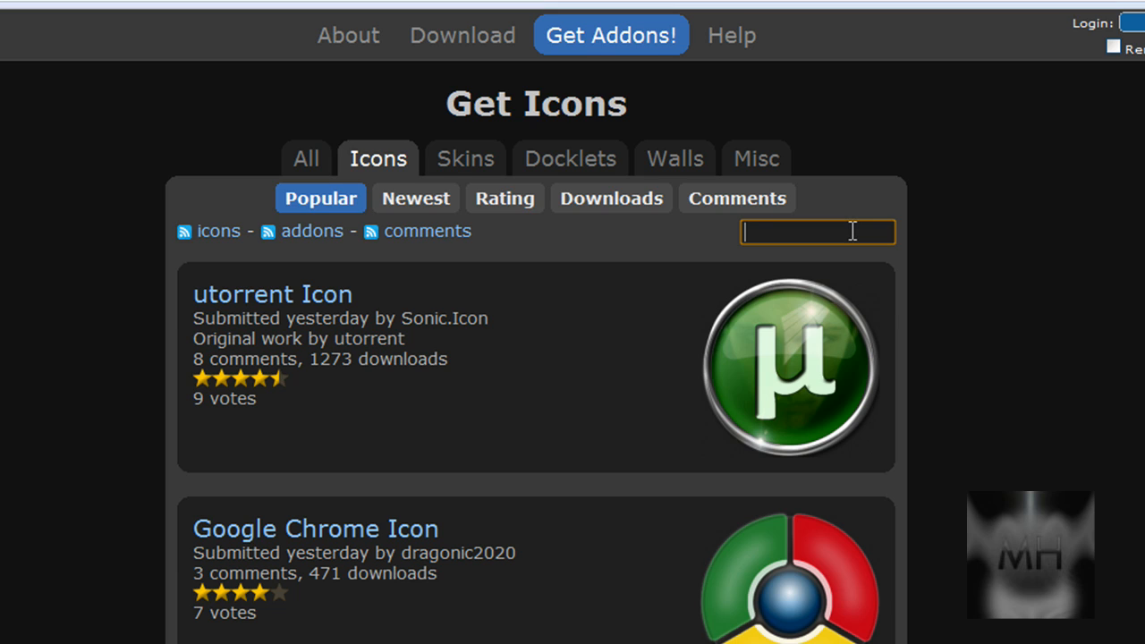
{"action": "mouse_move", "coordinate": [1050, 235]}
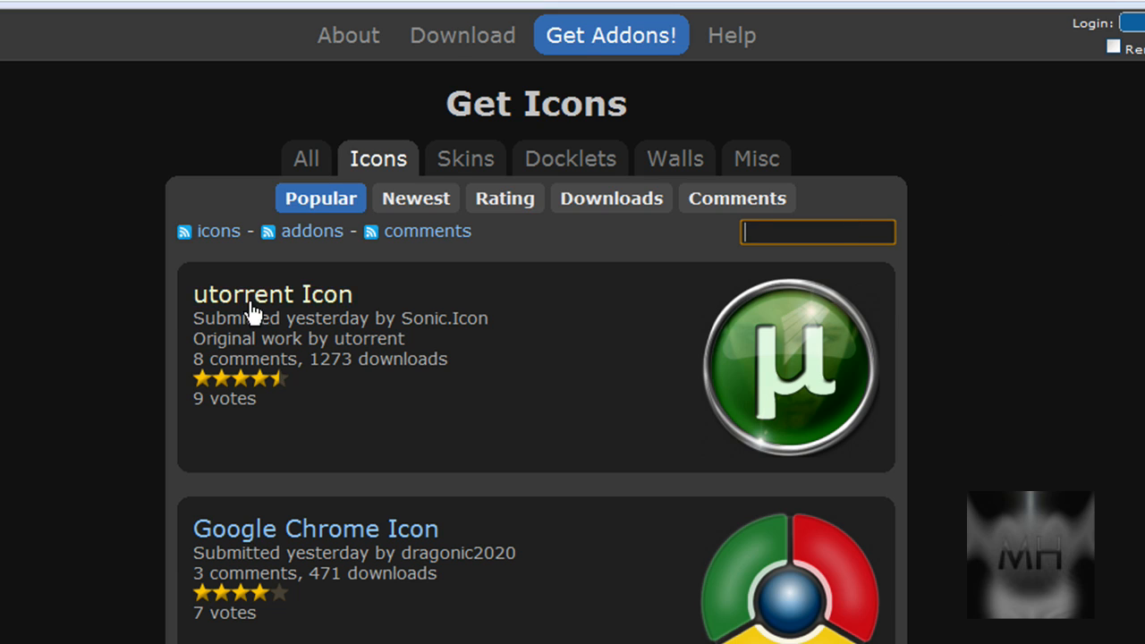
{"action": "mouse_move", "coordinate": [322, 304]}
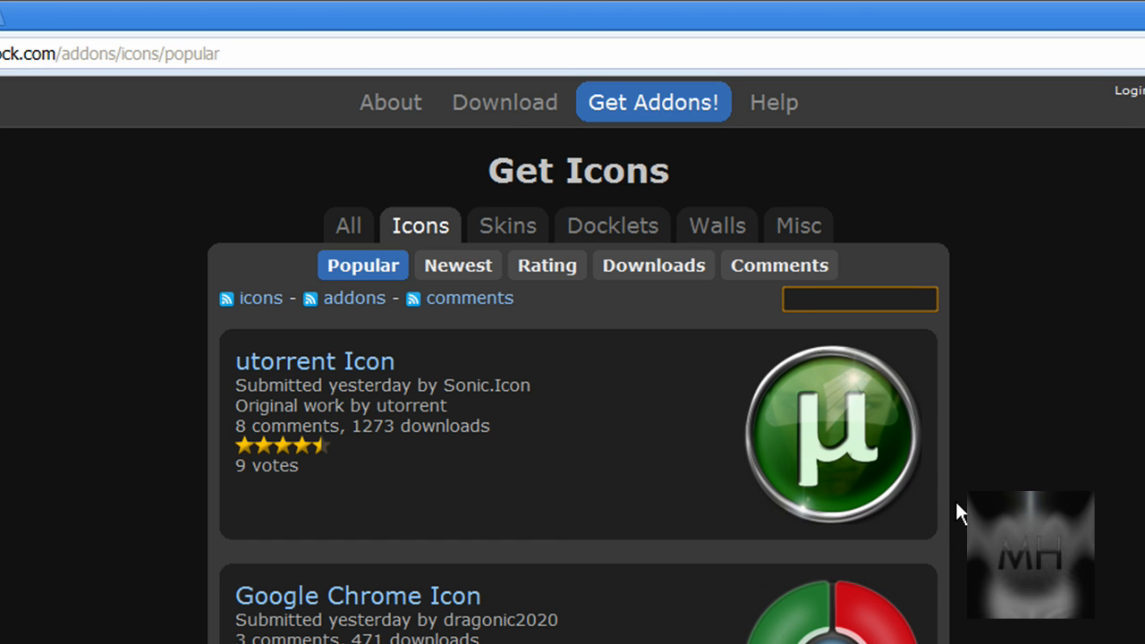
{"action": "type", "text": "Adobe Fire"}
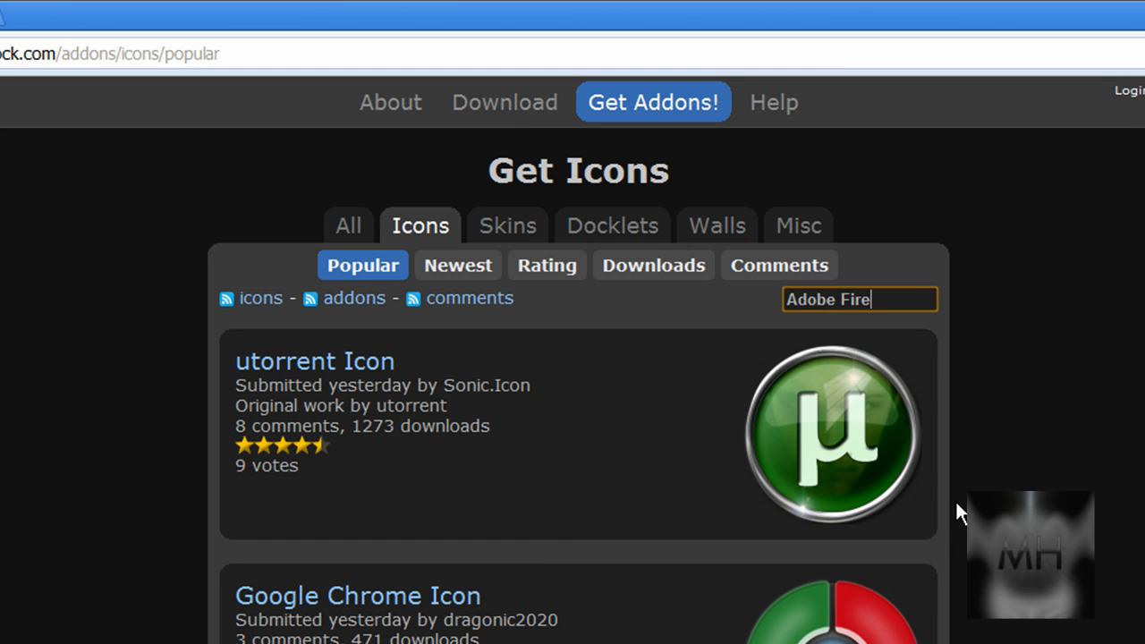
{"action": "key", "text": "Return"}
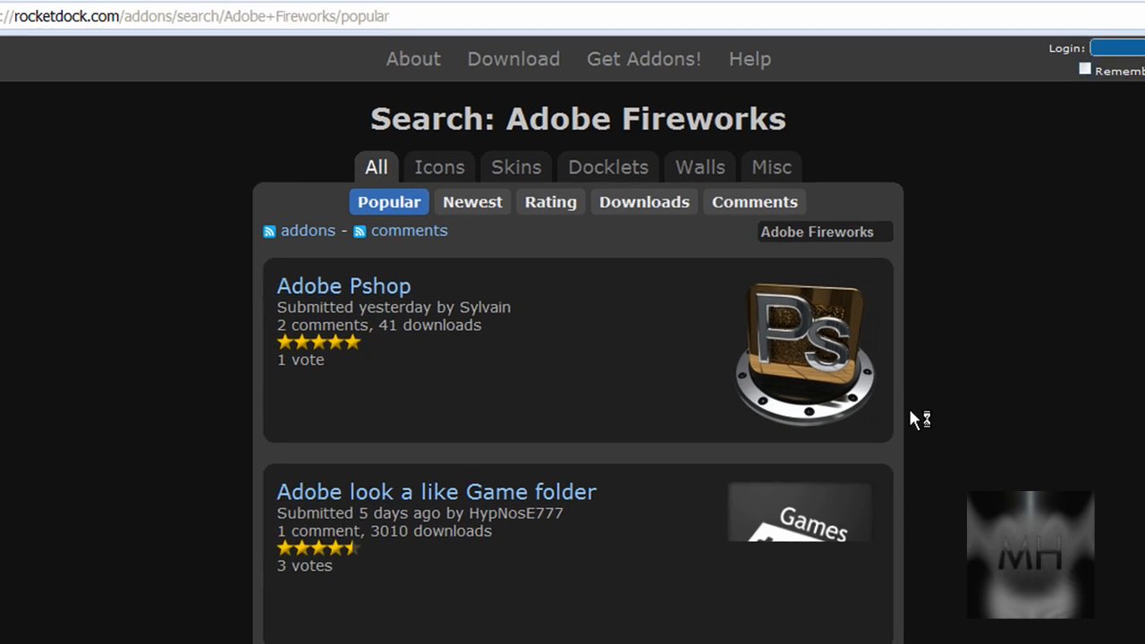
{"action": "scroll", "scroll_direction": "down", "scroll_amount": 3}
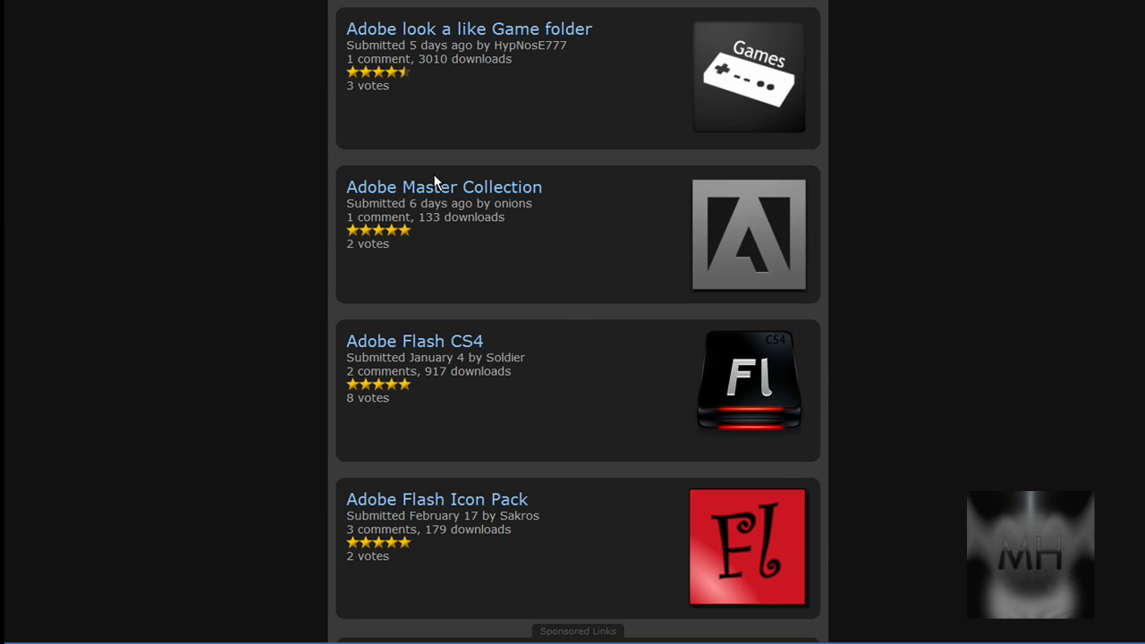
{"action": "mouse_move", "coordinate": [414, 341]}
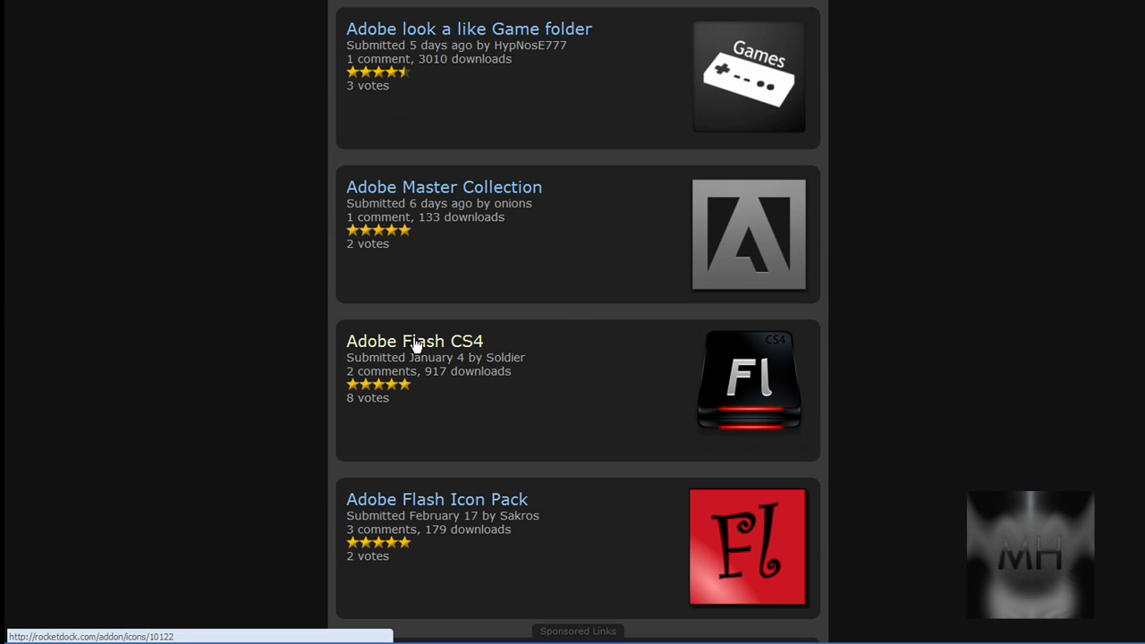
{"action": "scroll", "scroll_direction": "up", "scroll_amount": 3}
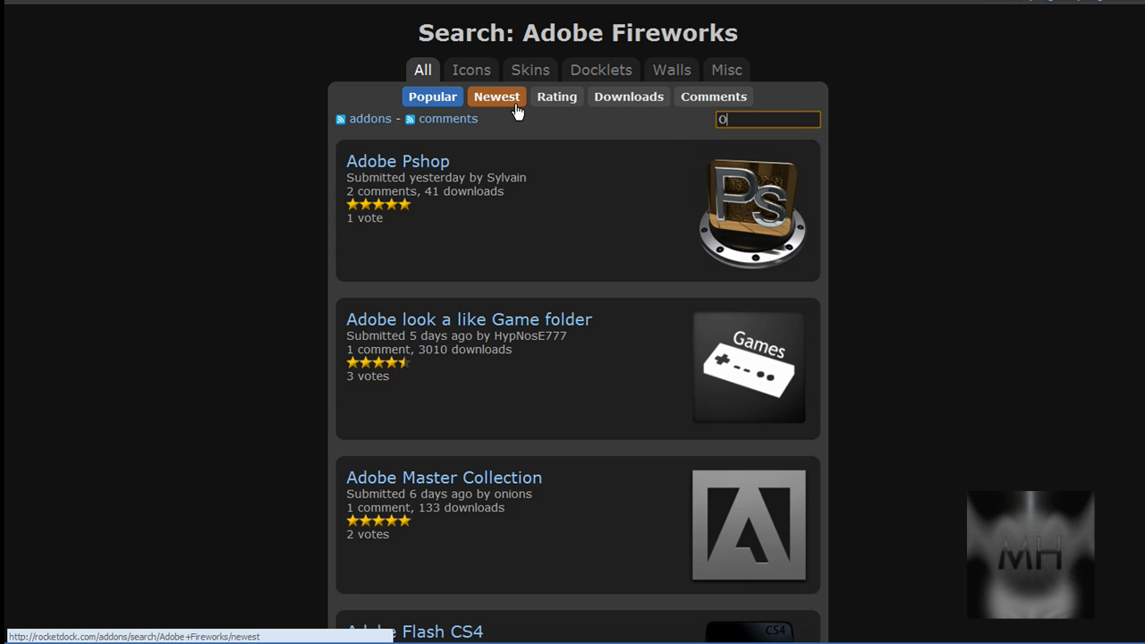
Step: Search for 'Opera' and open the 'opera' icon result in a new tab
{"action": "type", "text": "pera"}
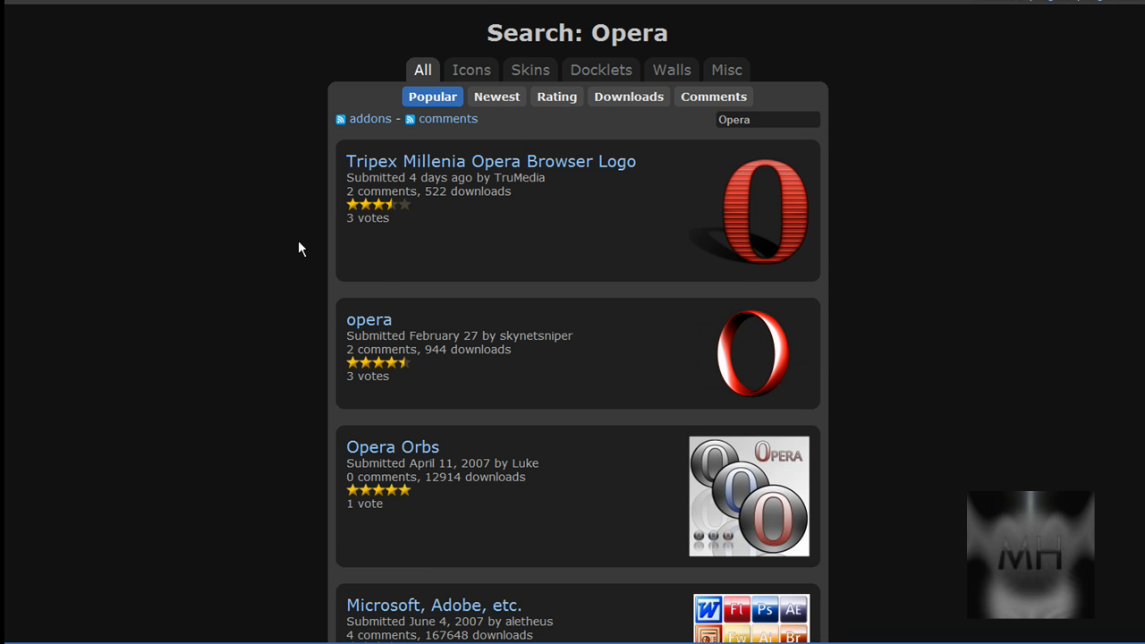
{"action": "right_click", "coordinate": [369, 320]}
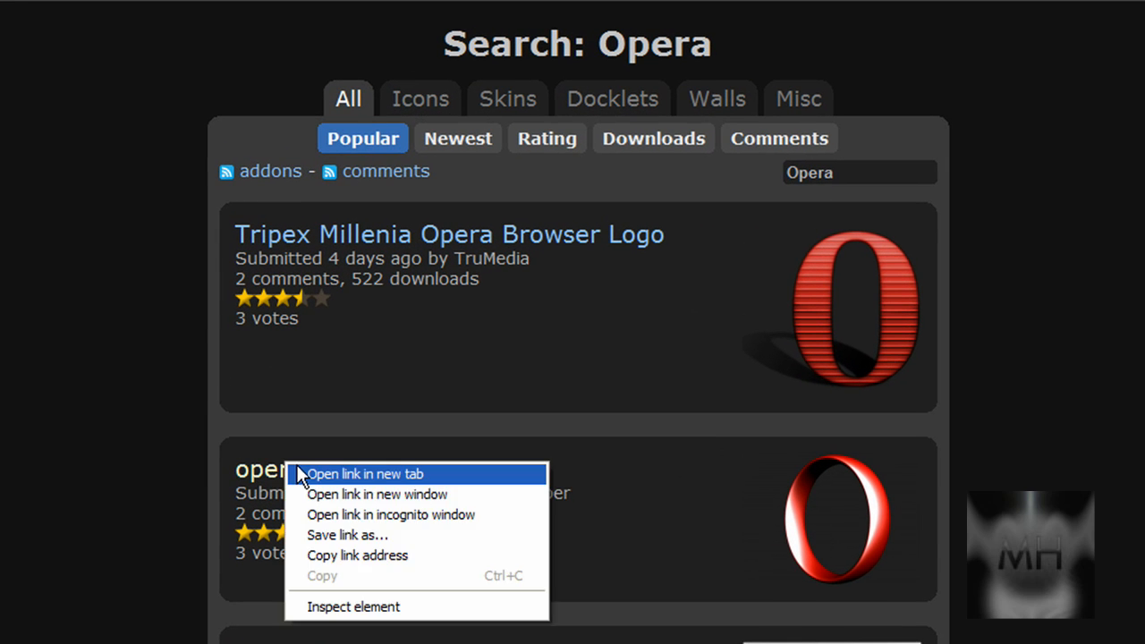
{"action": "left_click", "coordinate": [363, 474]}
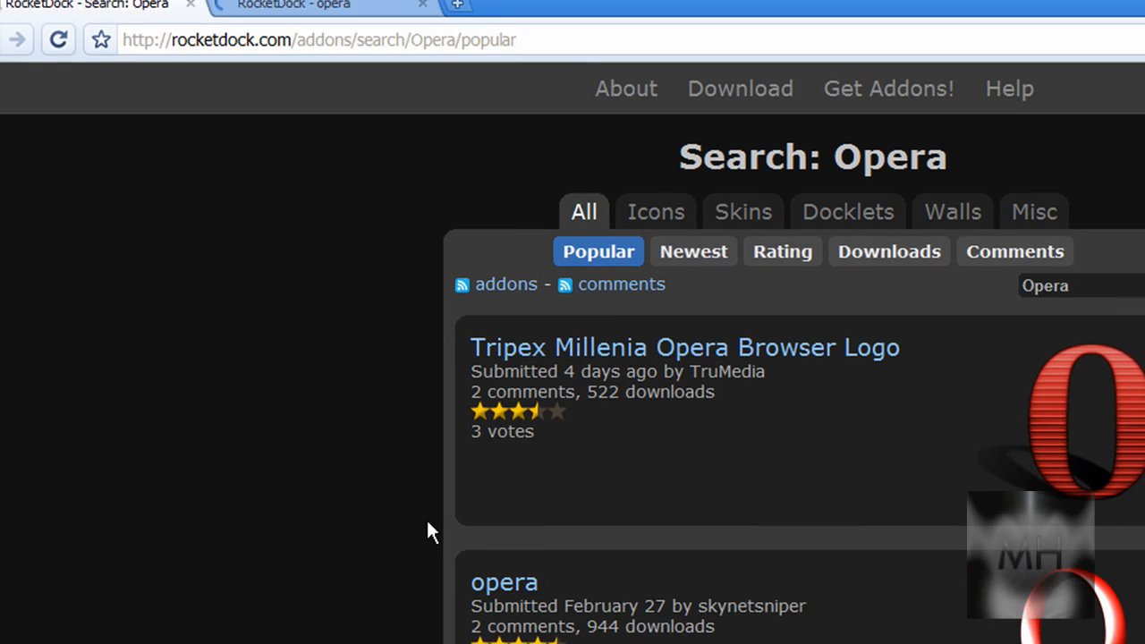
{"action": "left_click", "coordinate": [503, 581]}
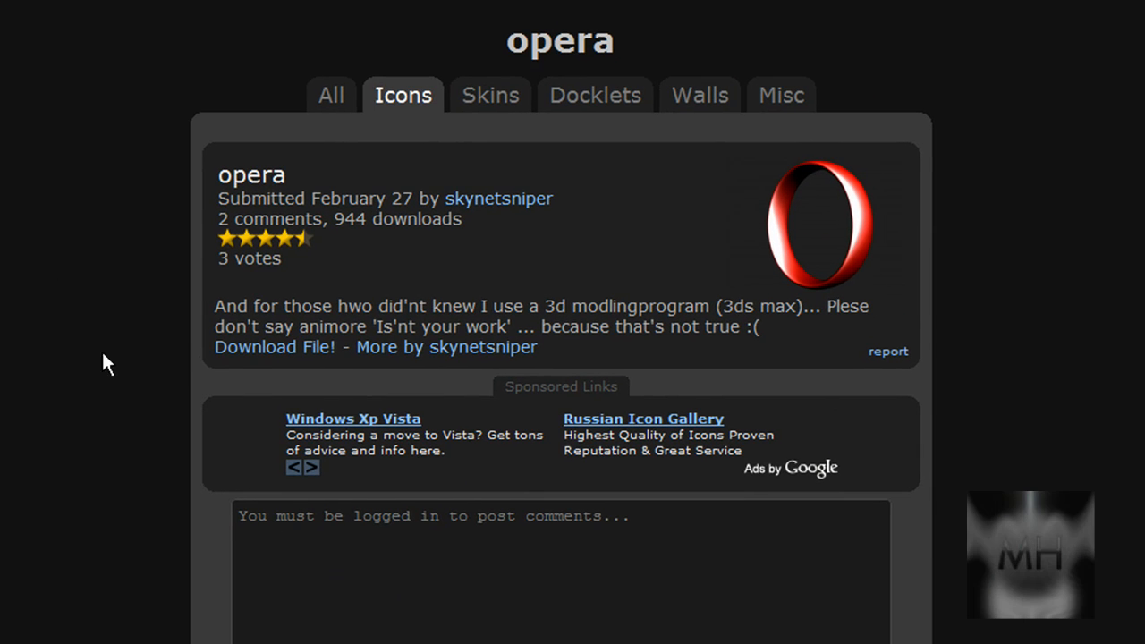
{"action": "mouse_move", "coordinate": [246, 347]}
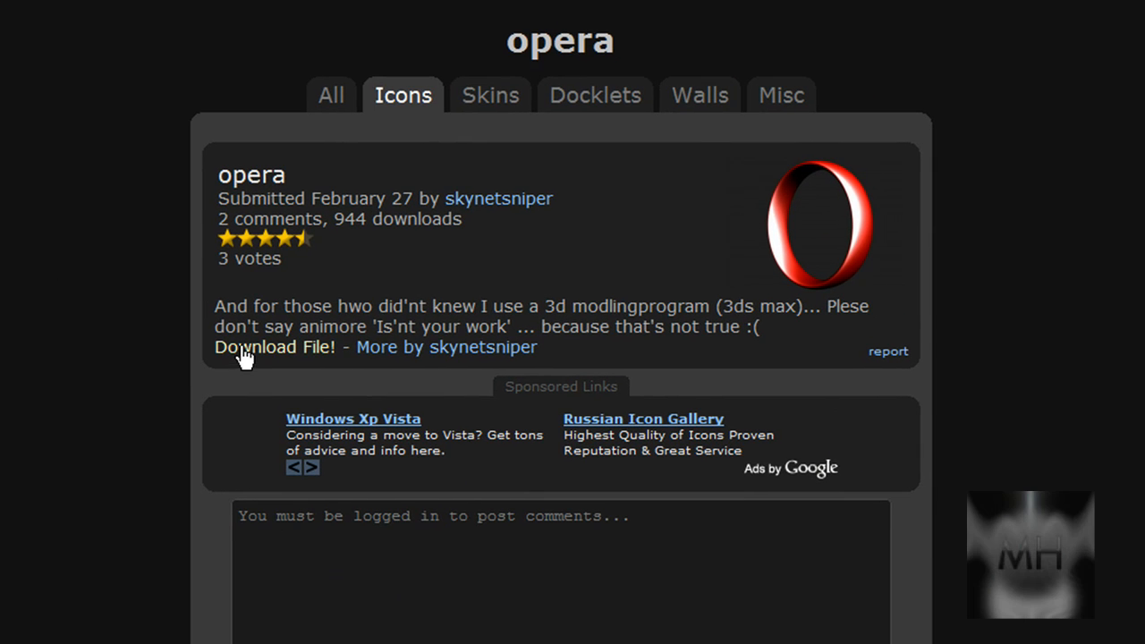
{"action": "mouse_move", "coordinate": [242, 353]}
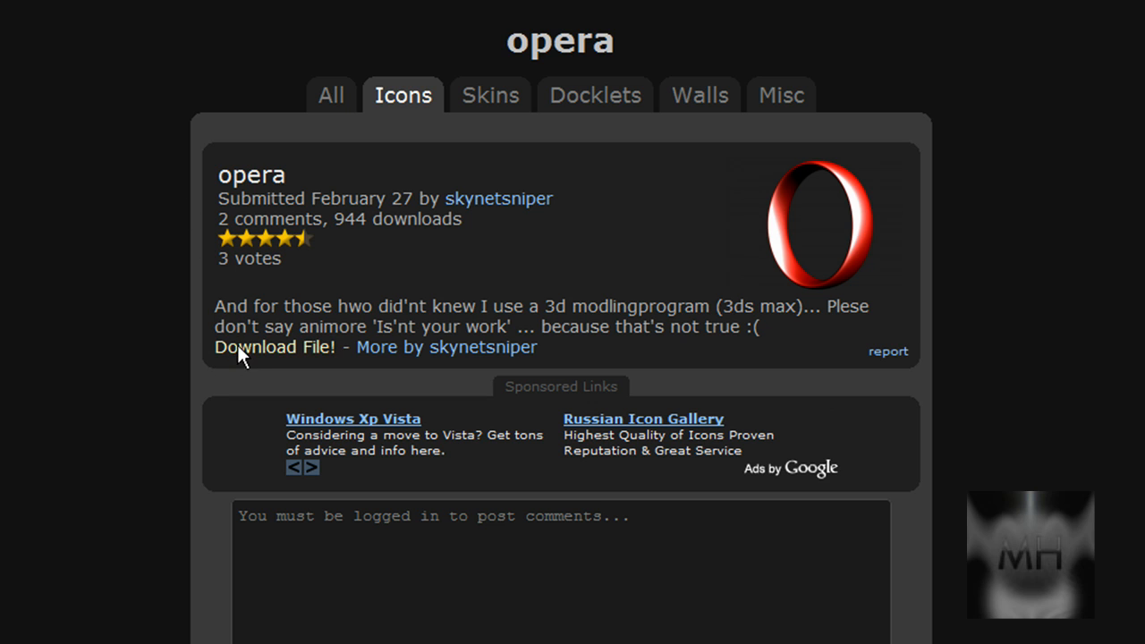
Step: Download the opera icon archive with Download File! and save it to the Desktop
{"action": "left_click", "coordinate": [275, 347]}
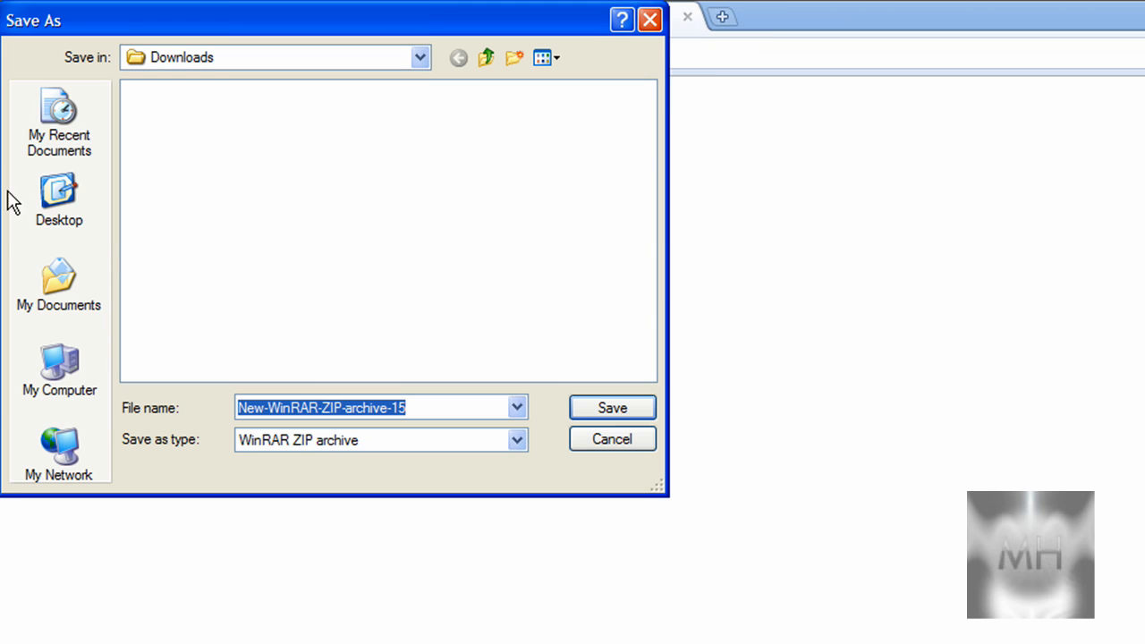
{"action": "left_click", "coordinate": [59, 201]}
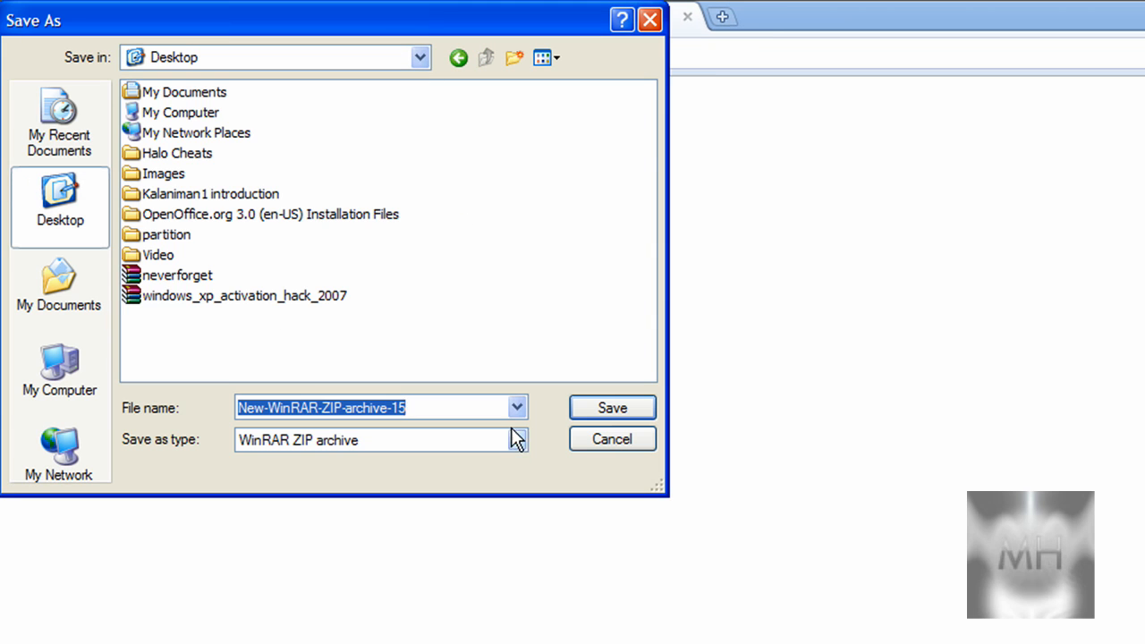
{"action": "mouse_move", "coordinate": [545, 418]}
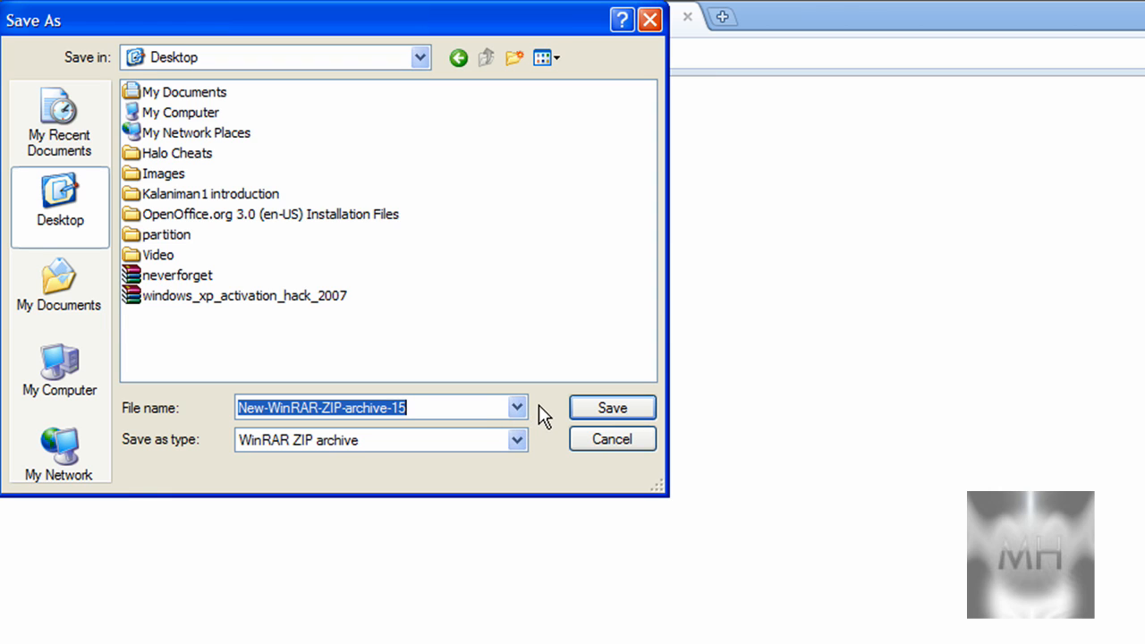
{"action": "mouse_move", "coordinate": [612, 408]}
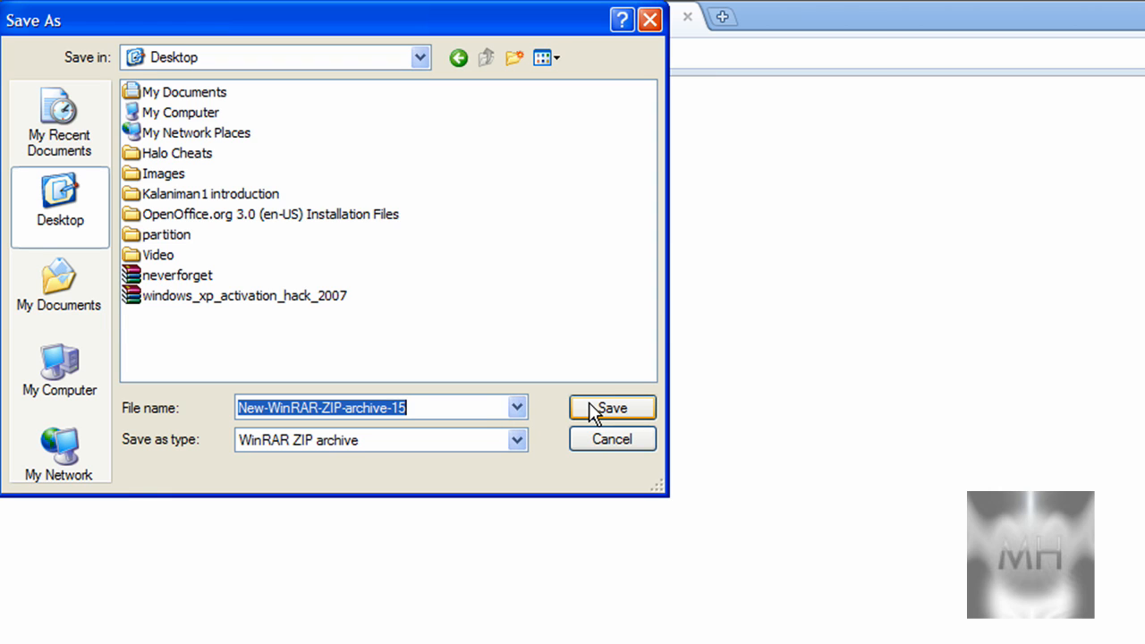
{"action": "left_click", "coordinate": [611, 408]}
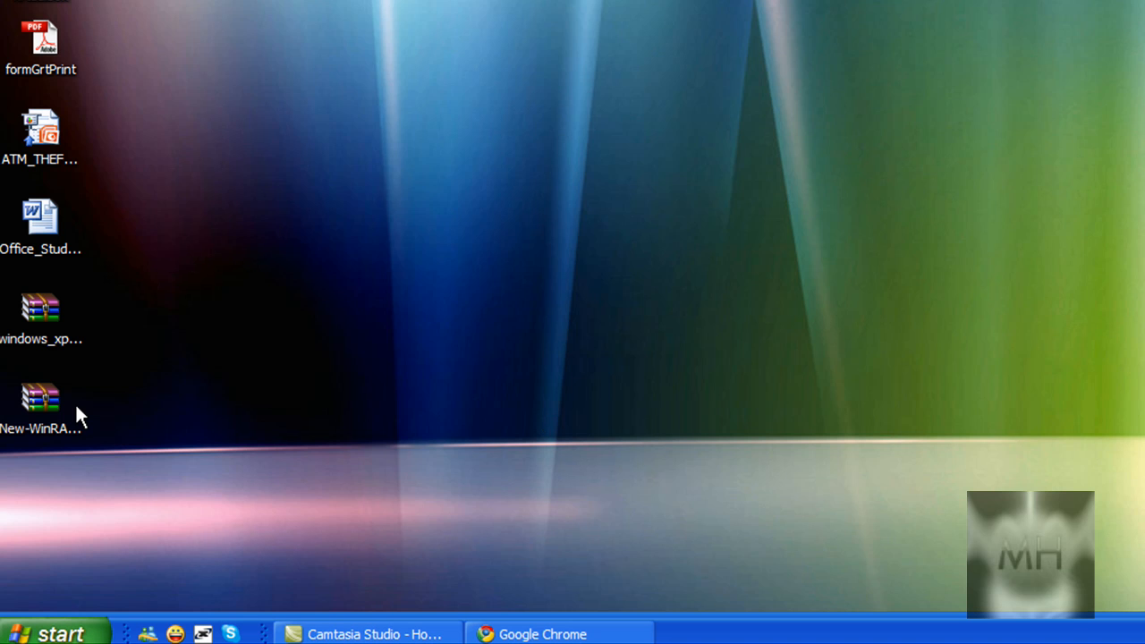
Step: Drag the New-WinRAR-ZIP-archive-15 archive away from the other icons to the screen centre
{"action": "left_click", "coordinate": [40, 402]}
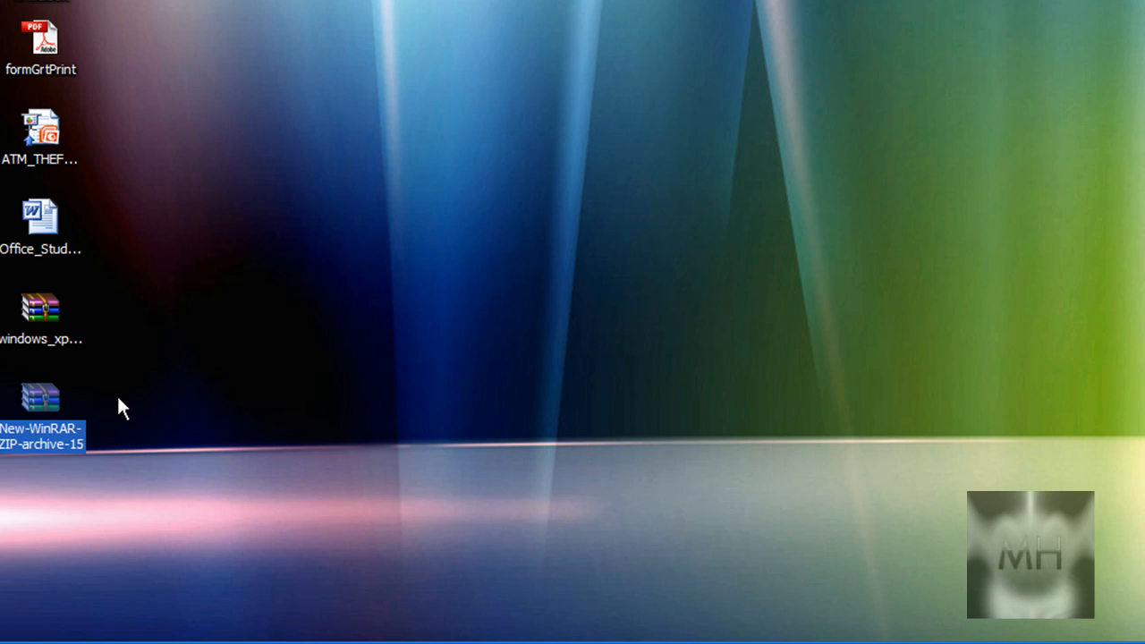
{"action": "mouse_move", "coordinate": [128, 398]}
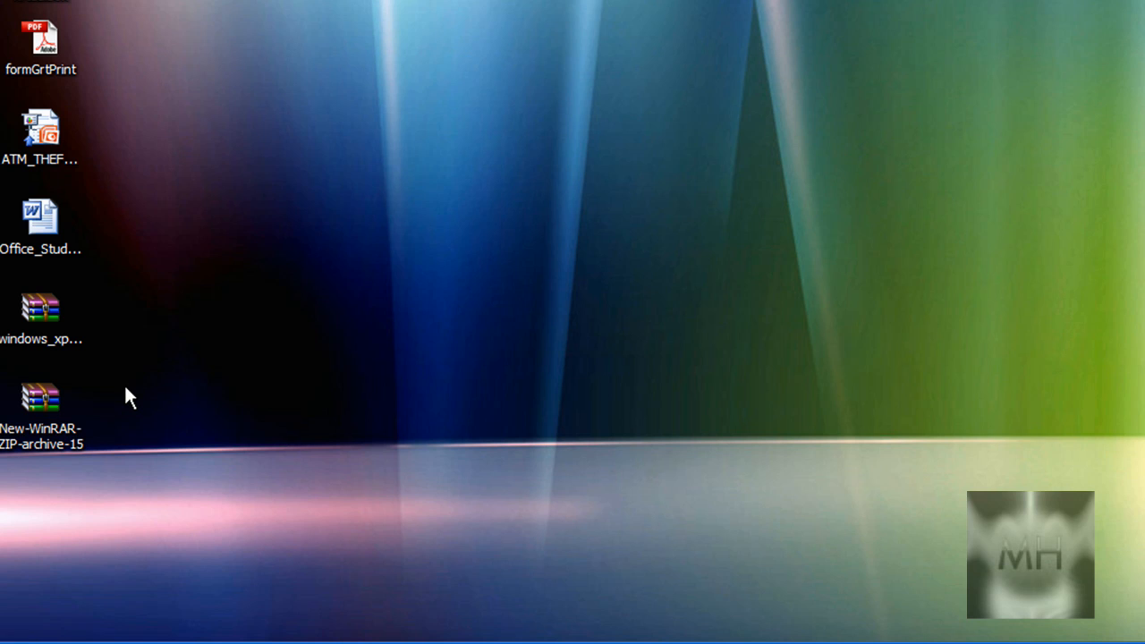
{"action": "left_click", "coordinate": [40, 403]}
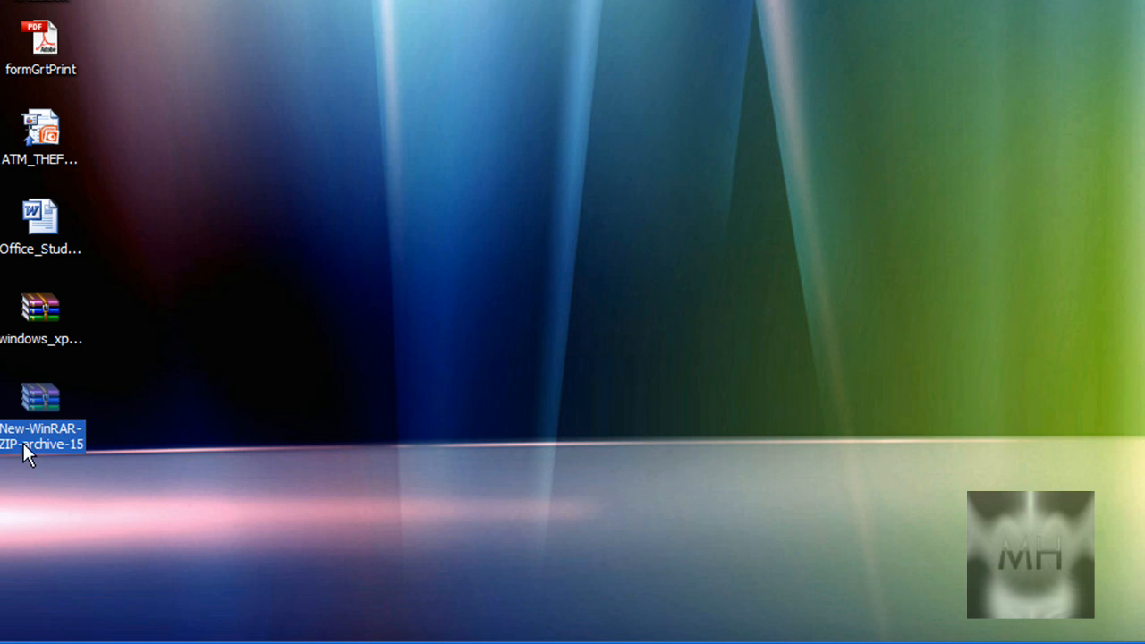
{"action": "left_click_drag", "start_coordinate": [40, 398], "coordinate": [561, 221]}
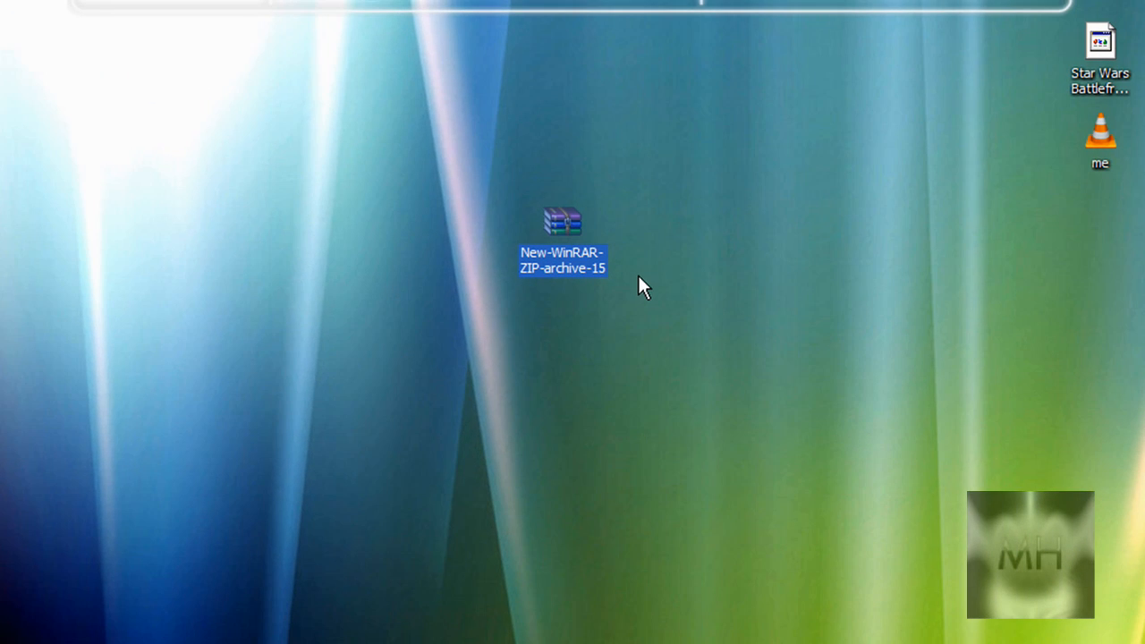
{"action": "mouse_move", "coordinate": [576, 237]}
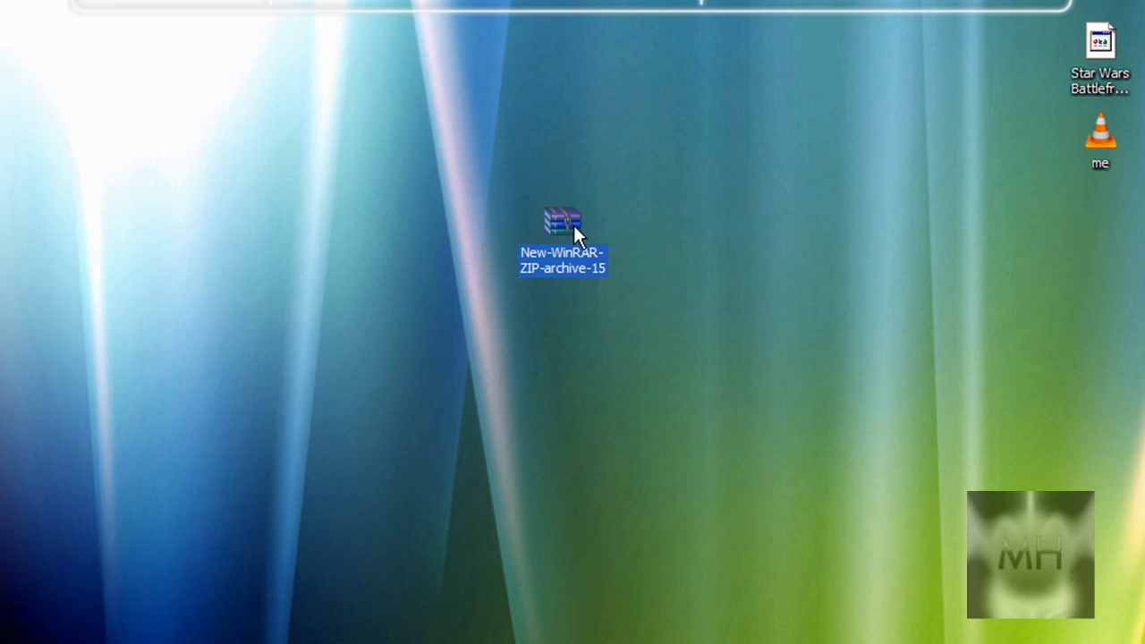
{"action": "mouse_move", "coordinate": [568, 223]}
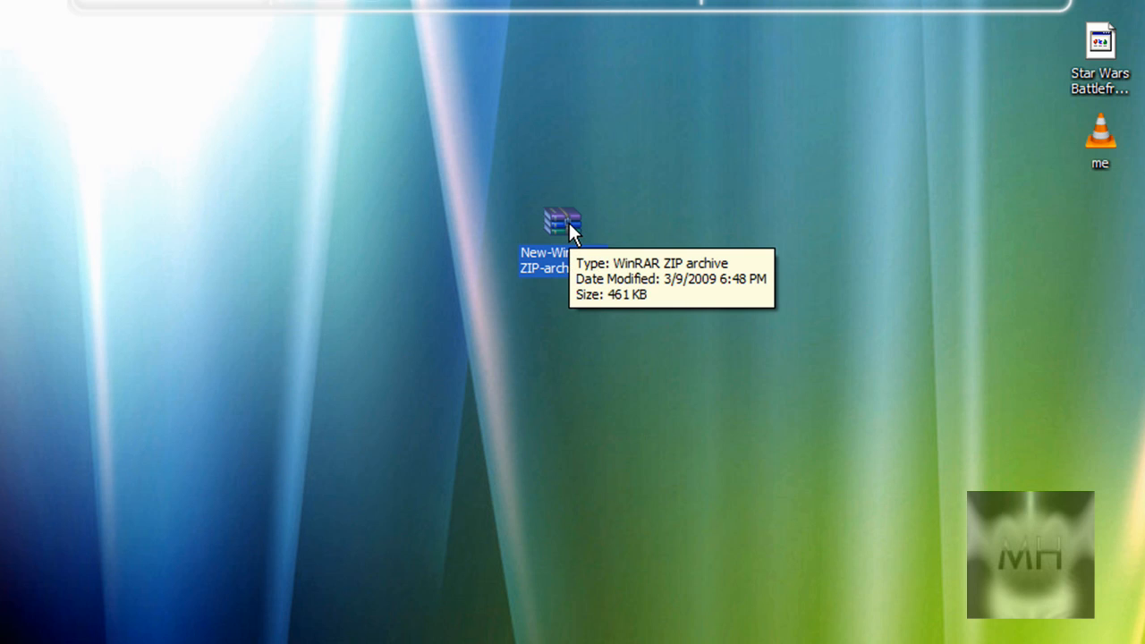
Step: Extract the WinRAR archive onto the desktop with Extract Here
{"action": "right_click", "coordinate": [561, 222]}
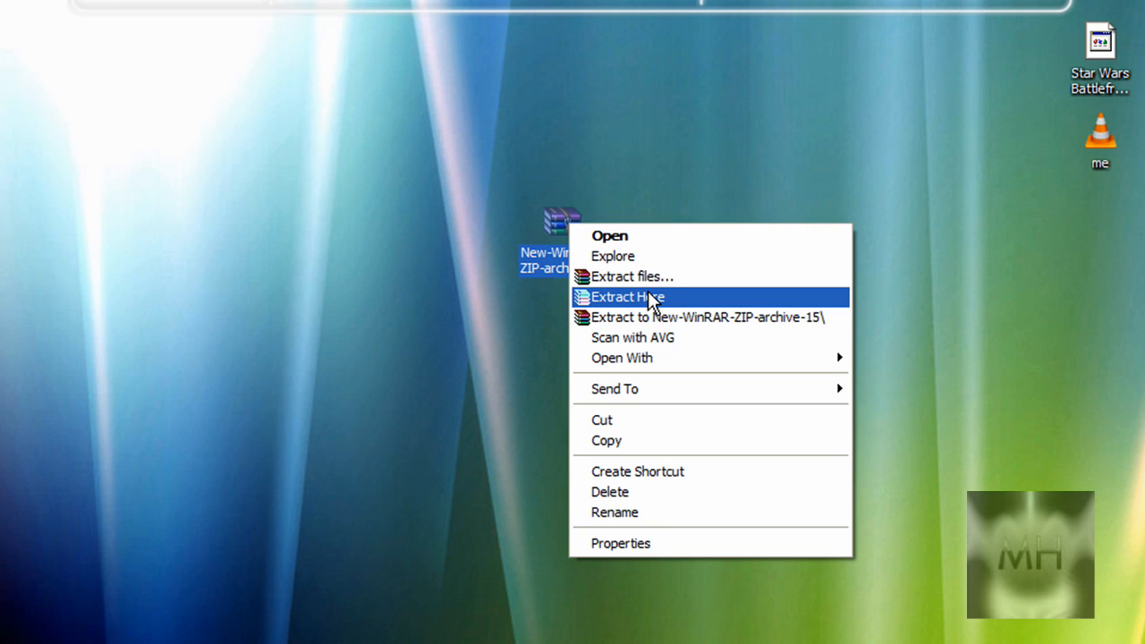
{"action": "left_click", "coordinate": [627, 296]}
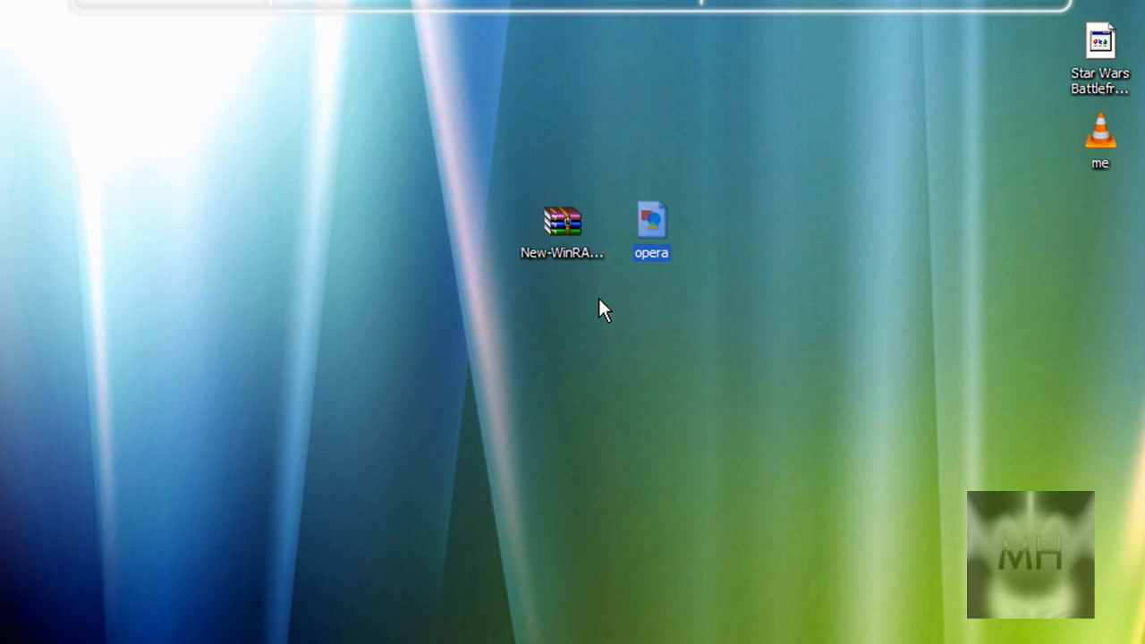
{"action": "mouse_move", "coordinate": [635, 275]}
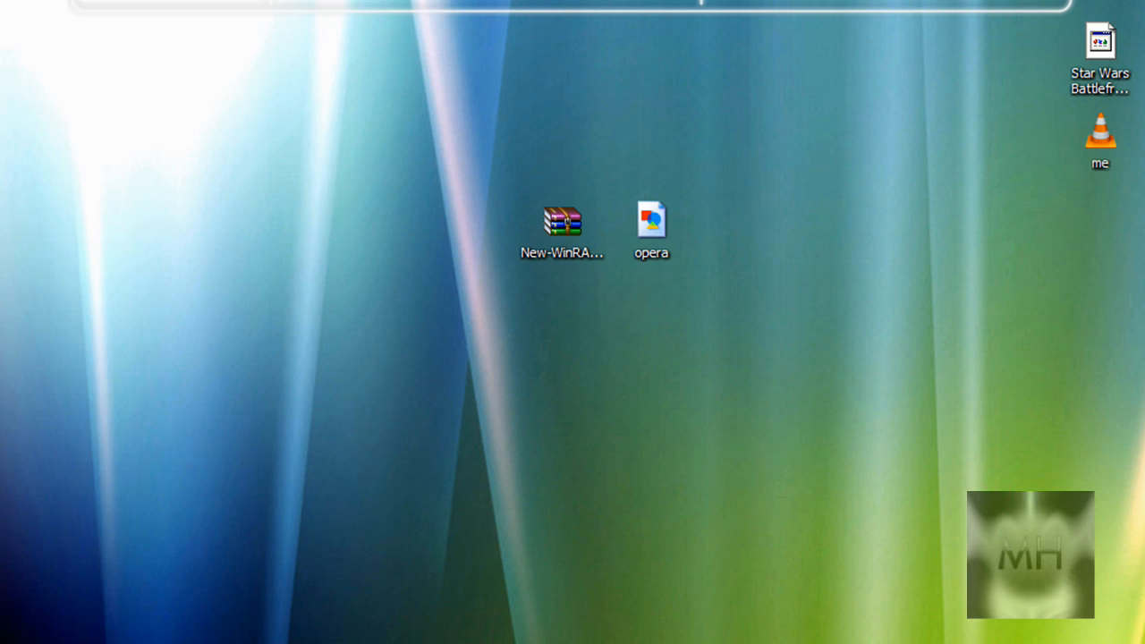
{"action": "mouse_move", "coordinate": [649, 470]}
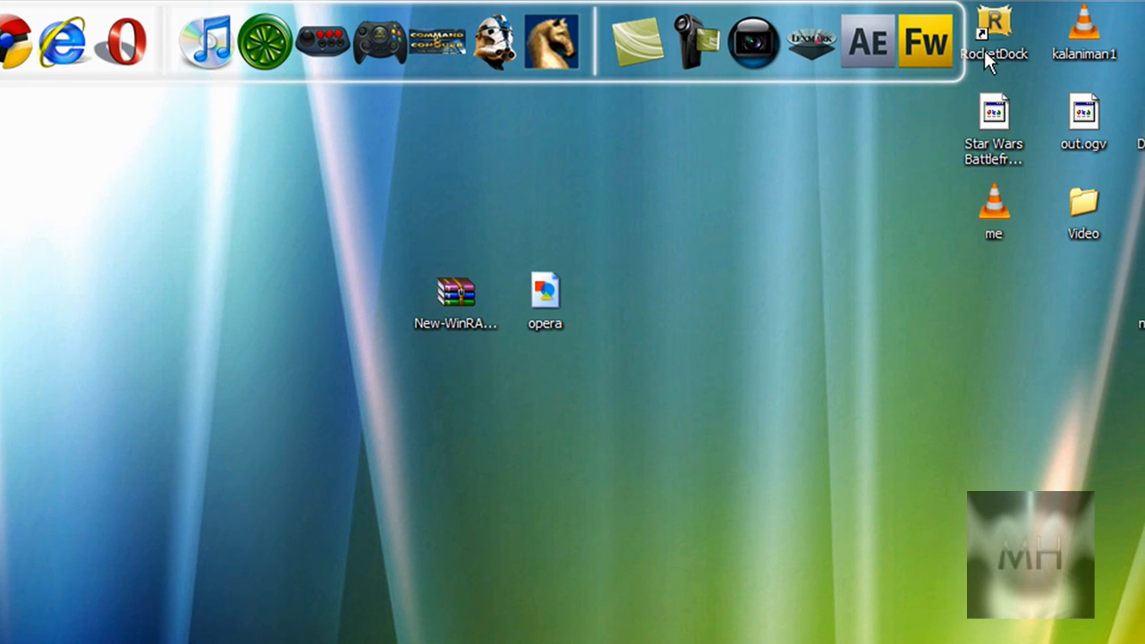
Step: Reach C:\Program Files\RocketDock through the RocketDock shortcut's Find Target
{"action": "left_click_drag", "start_coordinate": [992, 26], "coordinate": [968, 116]}
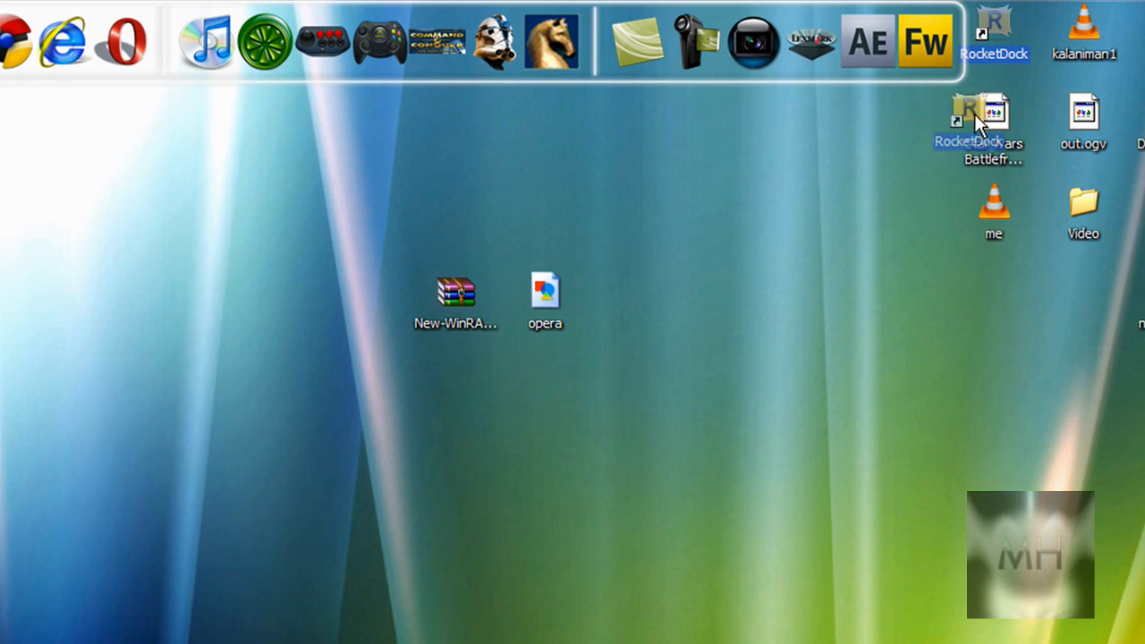
{"action": "left_click_drag", "start_coordinate": [970, 117], "coordinate": [912, 317]}
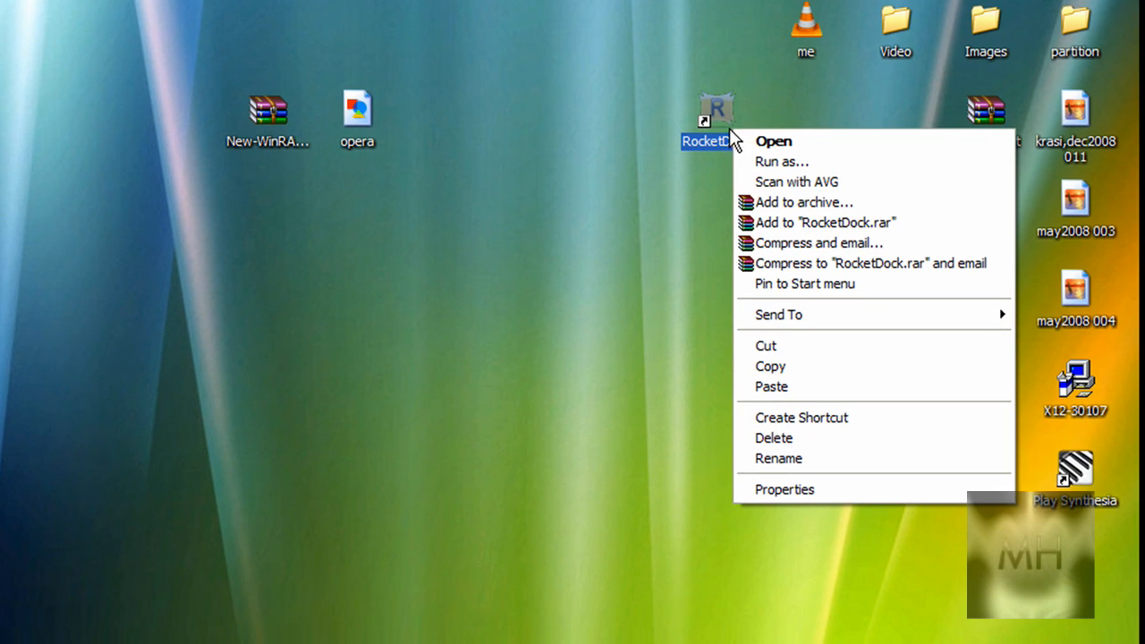
{"action": "mouse_move", "coordinate": [783, 490]}
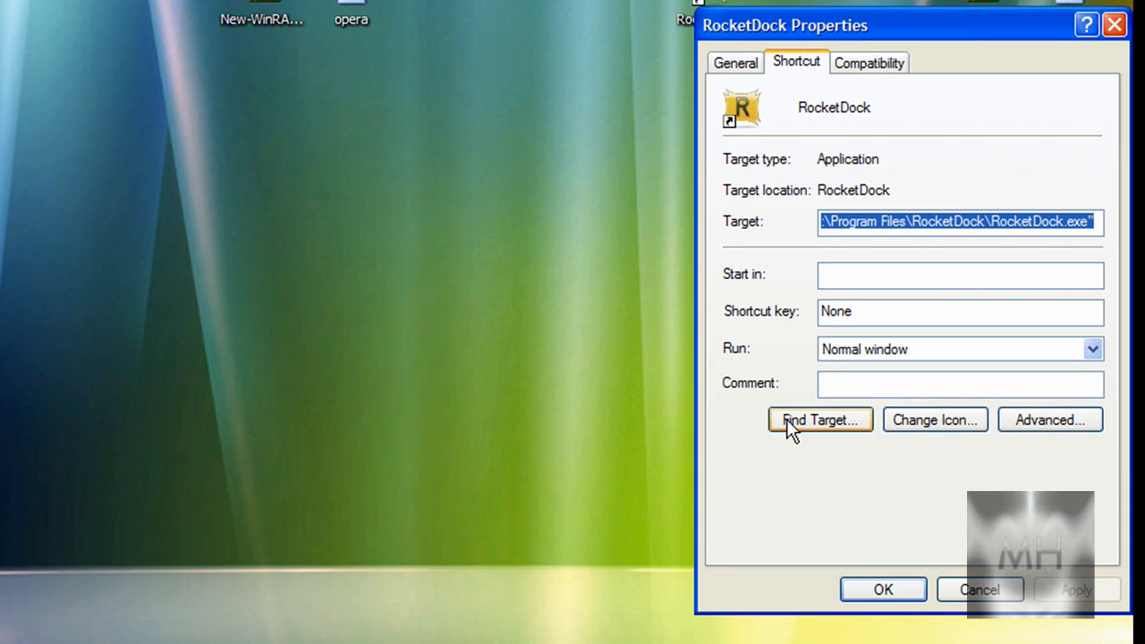
{"action": "left_click", "coordinate": [818, 420]}
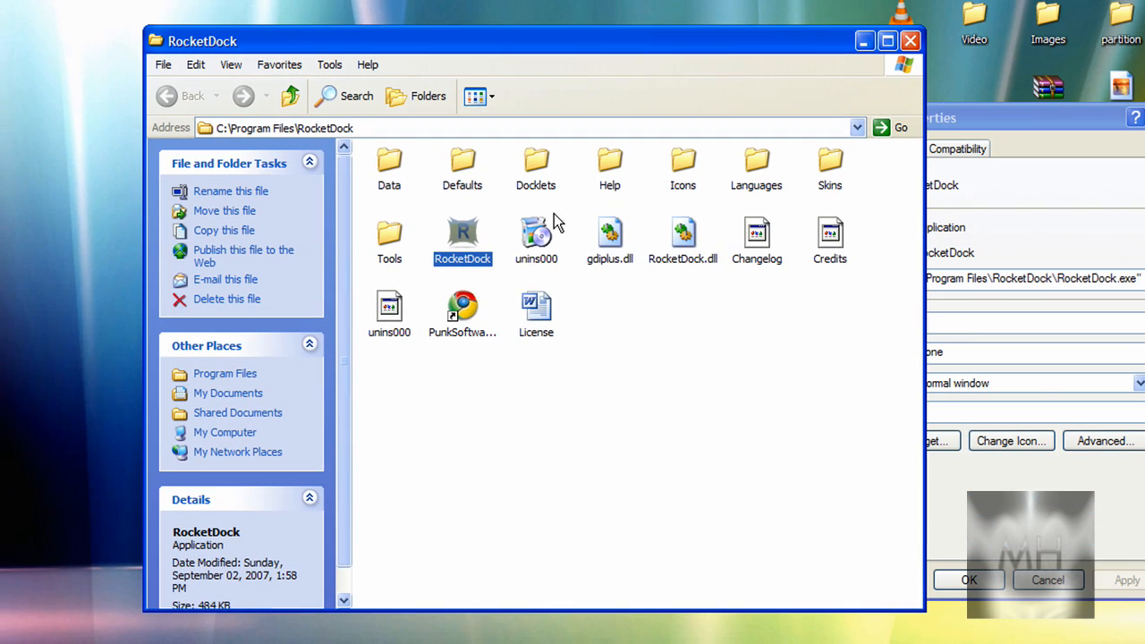
{"action": "mouse_move", "coordinate": [212, 143]}
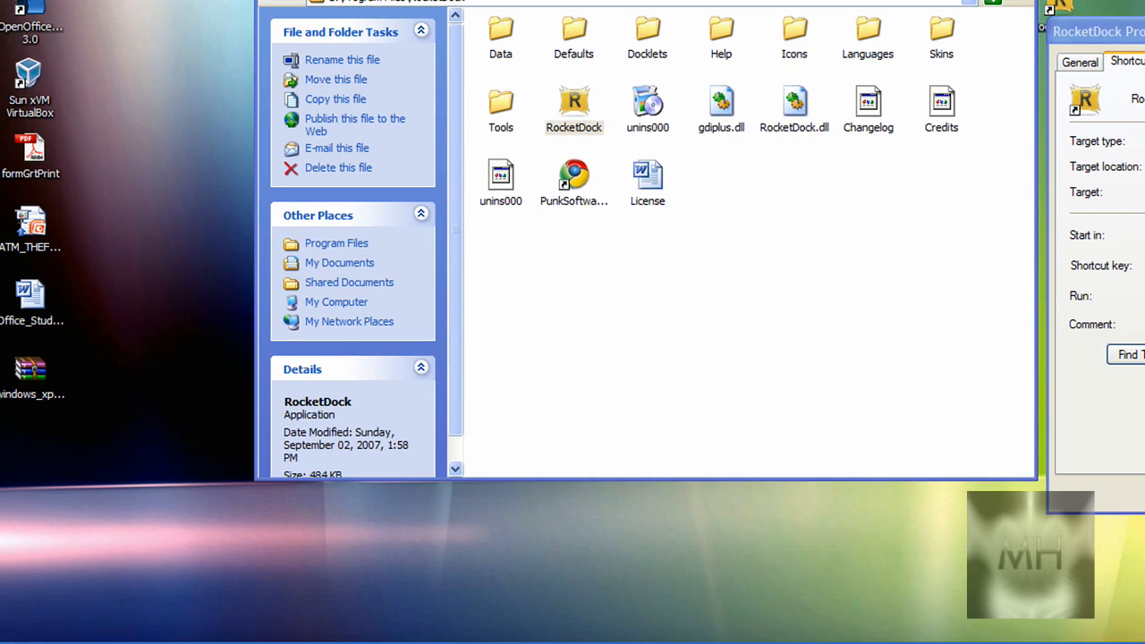
Step: Browse My Computer, Local Disk (C:), Program Files and RocketDock into the Icons folder
{"action": "left_click", "coordinate": [43, 629]}
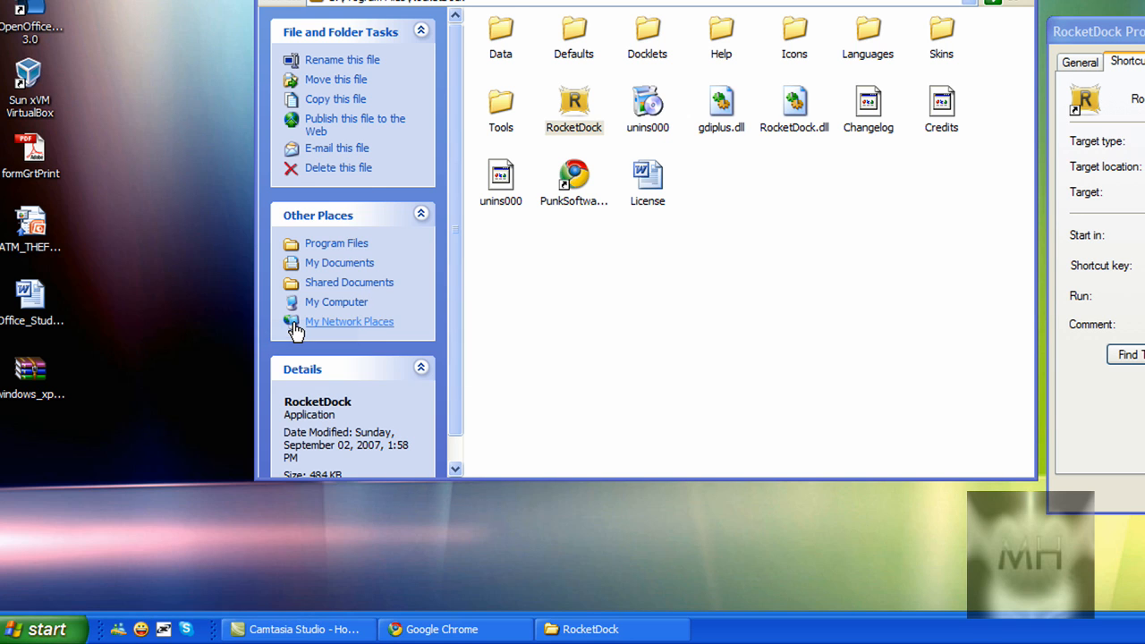
{"action": "left_click", "coordinate": [336, 301]}
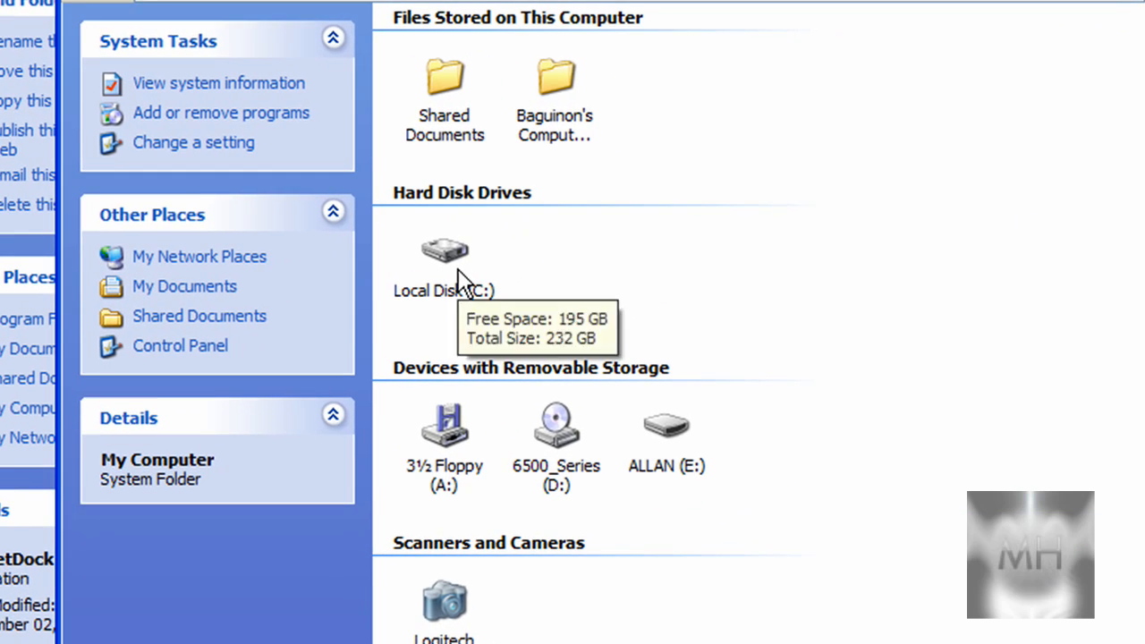
{"action": "double_click", "coordinate": [444, 250]}
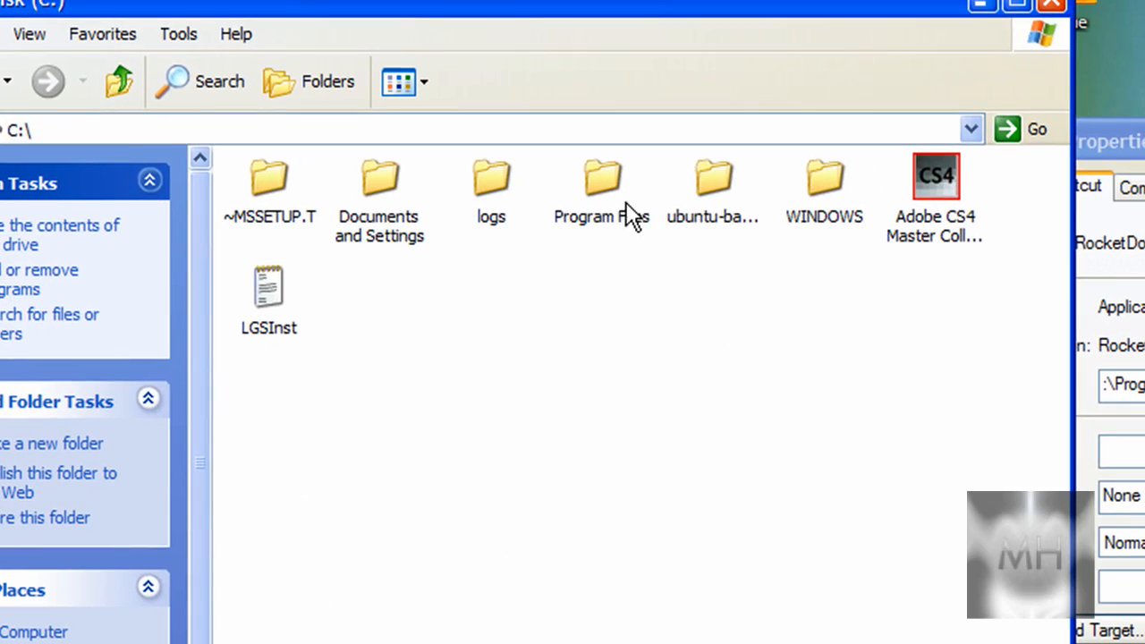
{"action": "double_click", "coordinate": [601, 187]}
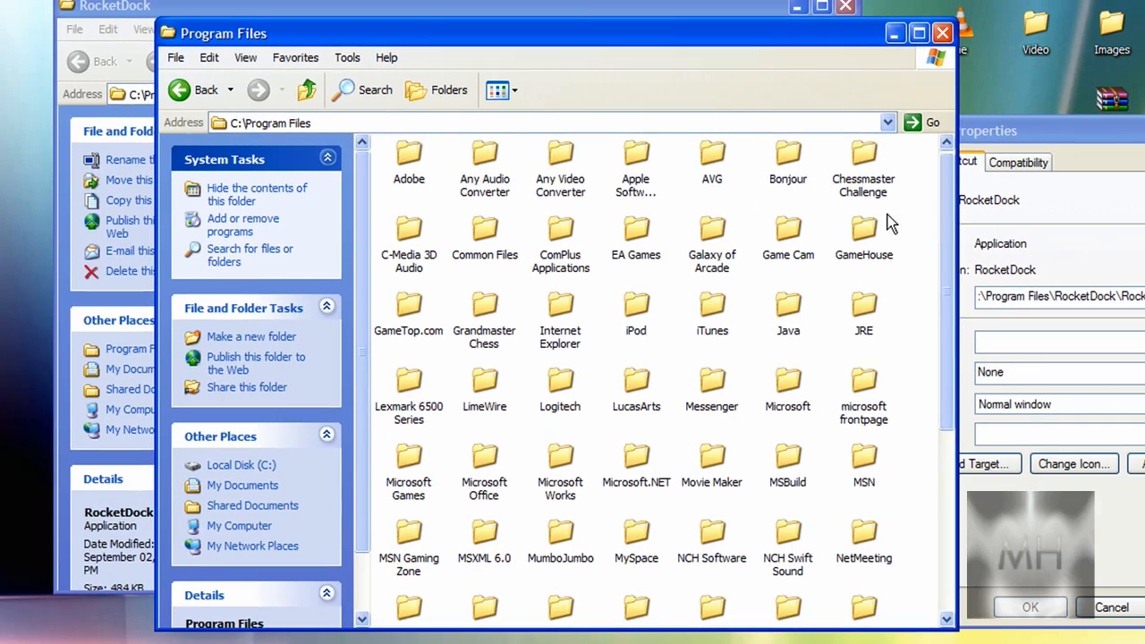
{"action": "scroll", "scroll_direction": "down", "scroll_amount": 3}
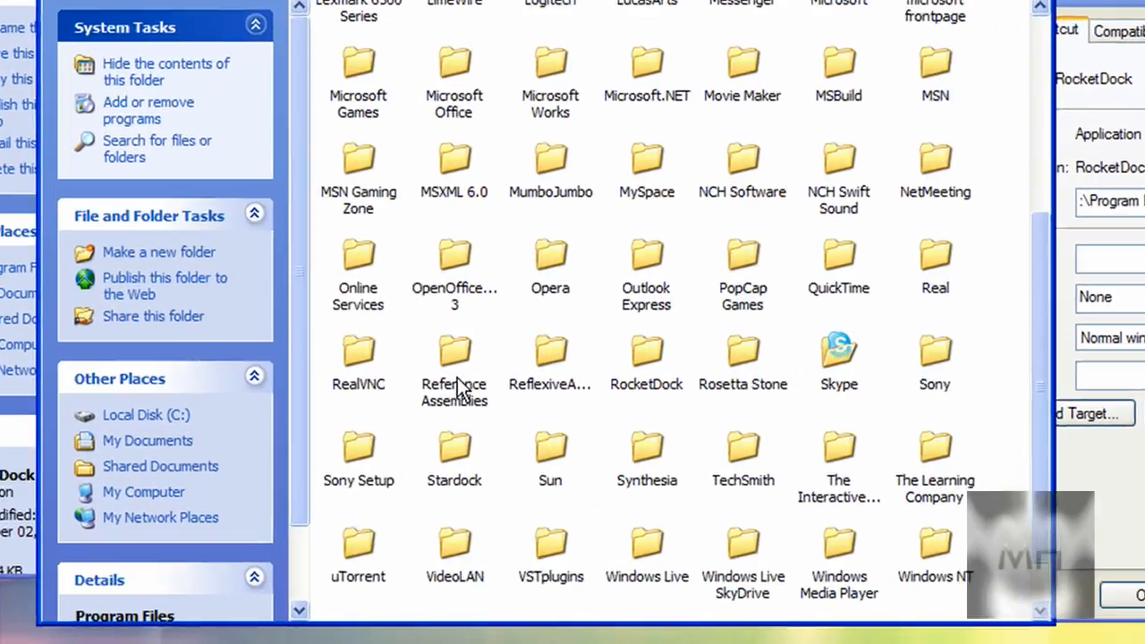
{"action": "double_click", "coordinate": [646, 358]}
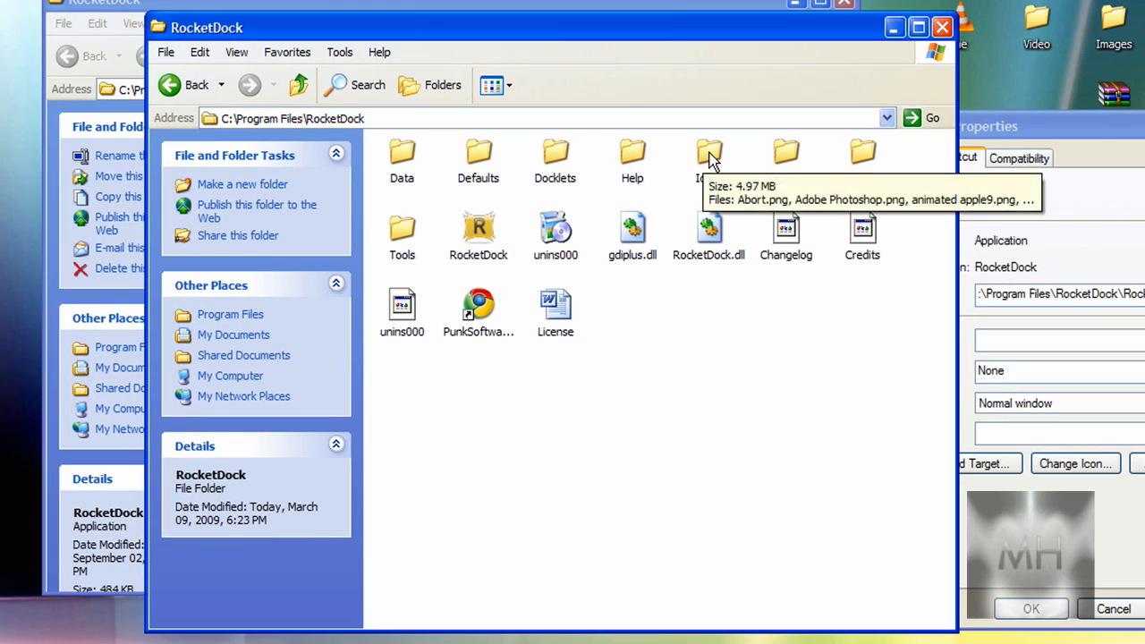
{"action": "double_click", "coordinate": [709, 152]}
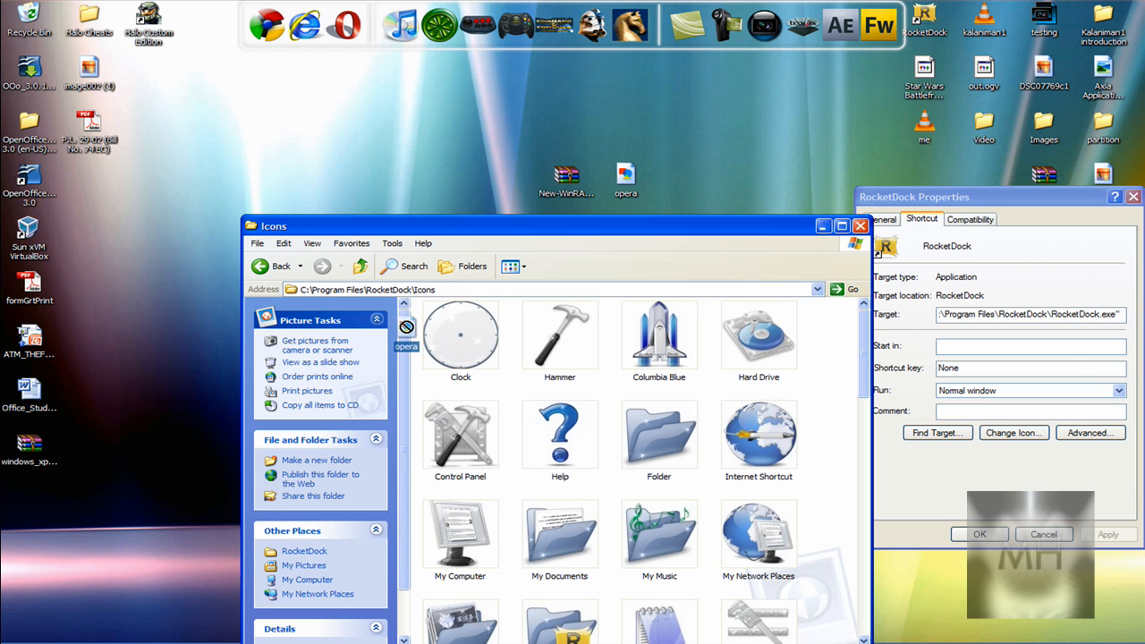
Step: Drag the opera image from the desktop into the Icons folder window
{"action": "left_click", "coordinate": [461, 335]}
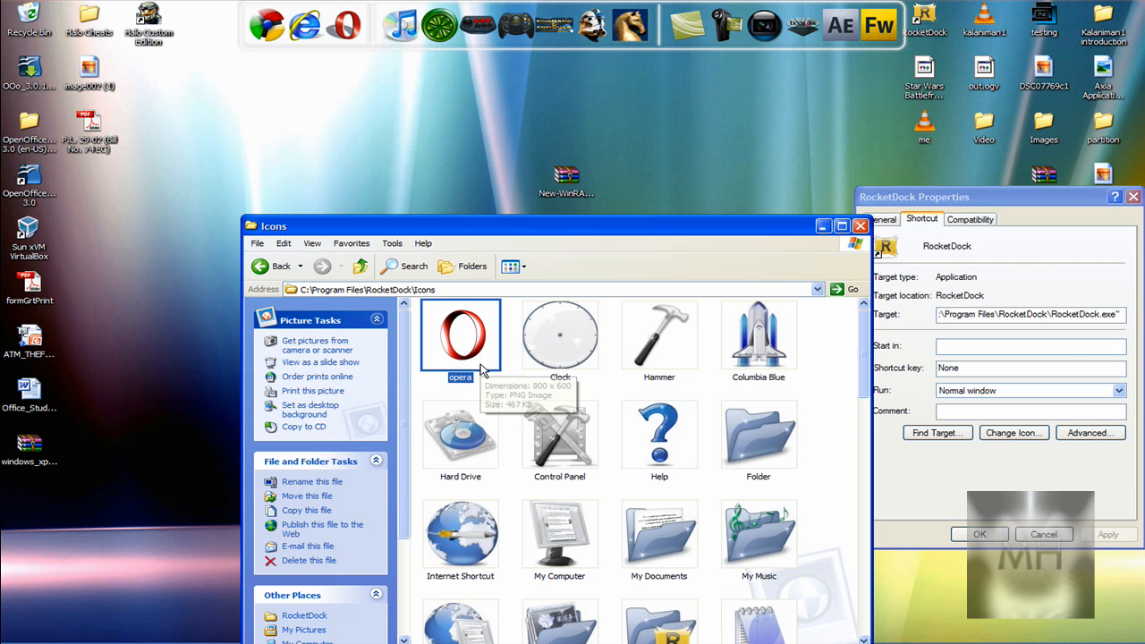
{"action": "left_click_drag", "start_coordinate": [536, 226], "coordinate": [590, 145]}
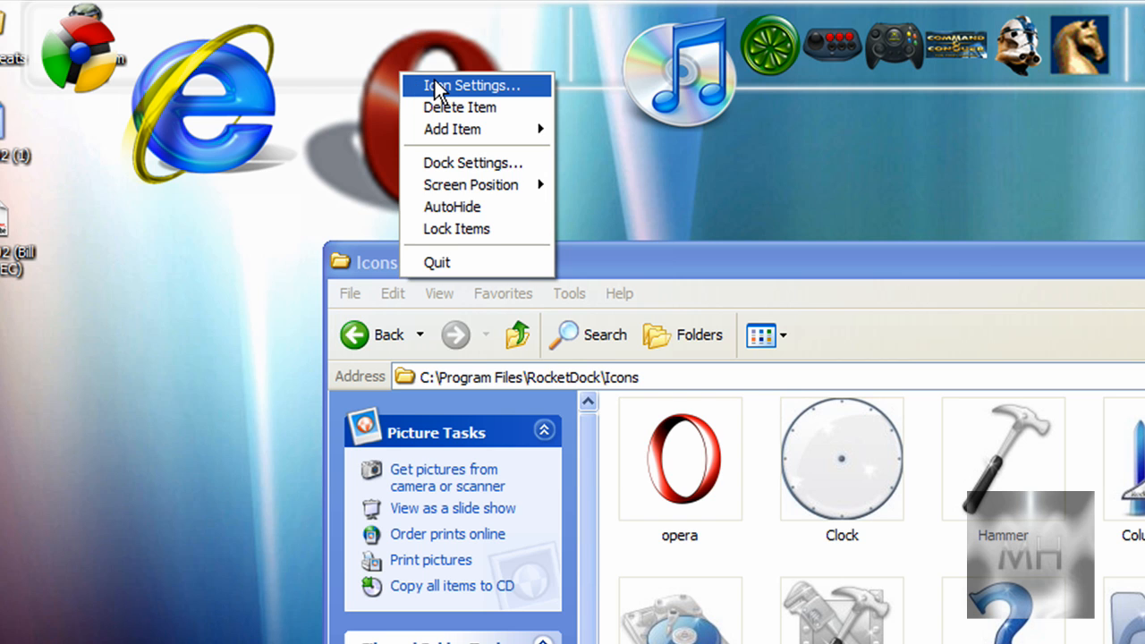
Step: Open the Opera dock item's Icon Settings and scroll through the Icons list
{"action": "left_click", "coordinate": [472, 85]}
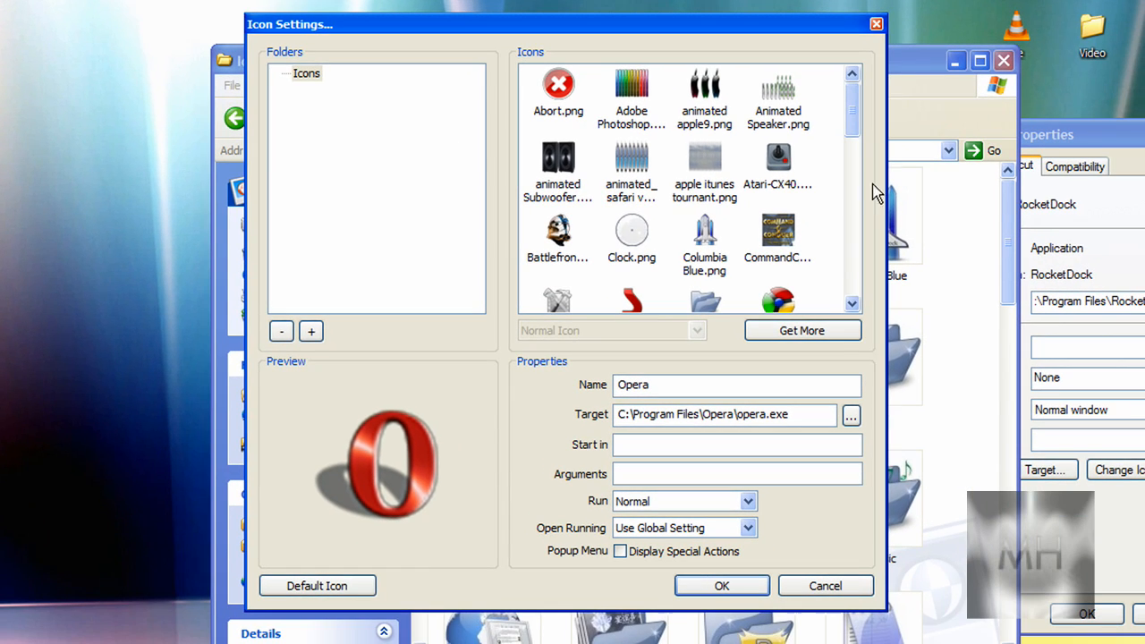
{"action": "mouse_move", "coordinate": [349, 32]}
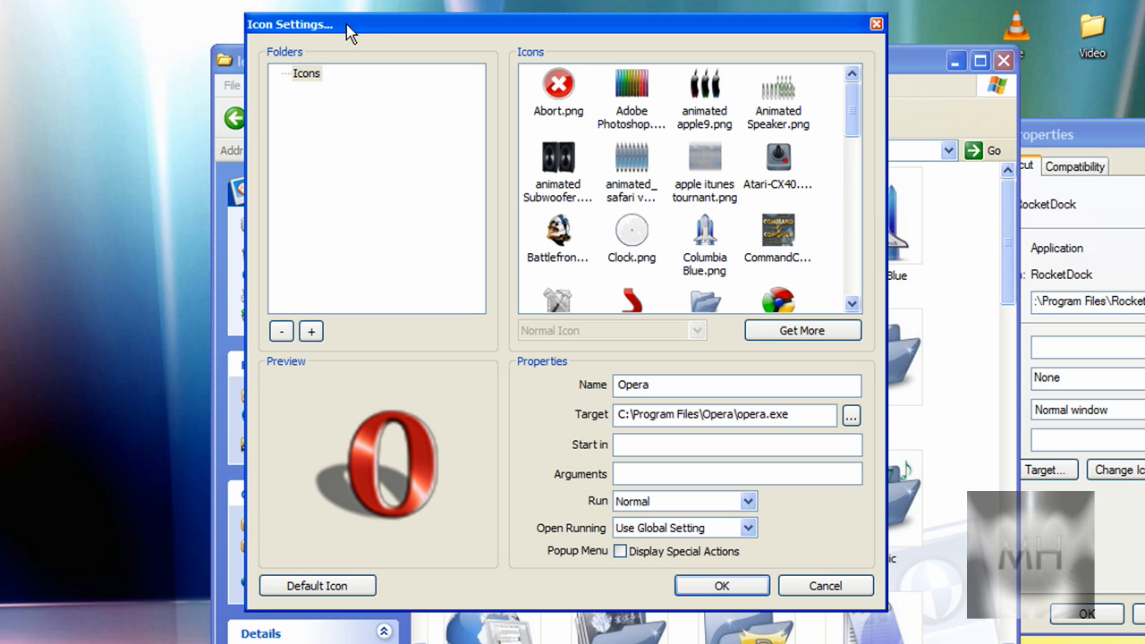
{"action": "scroll", "scroll_direction": "down", "scroll_amount": 3}
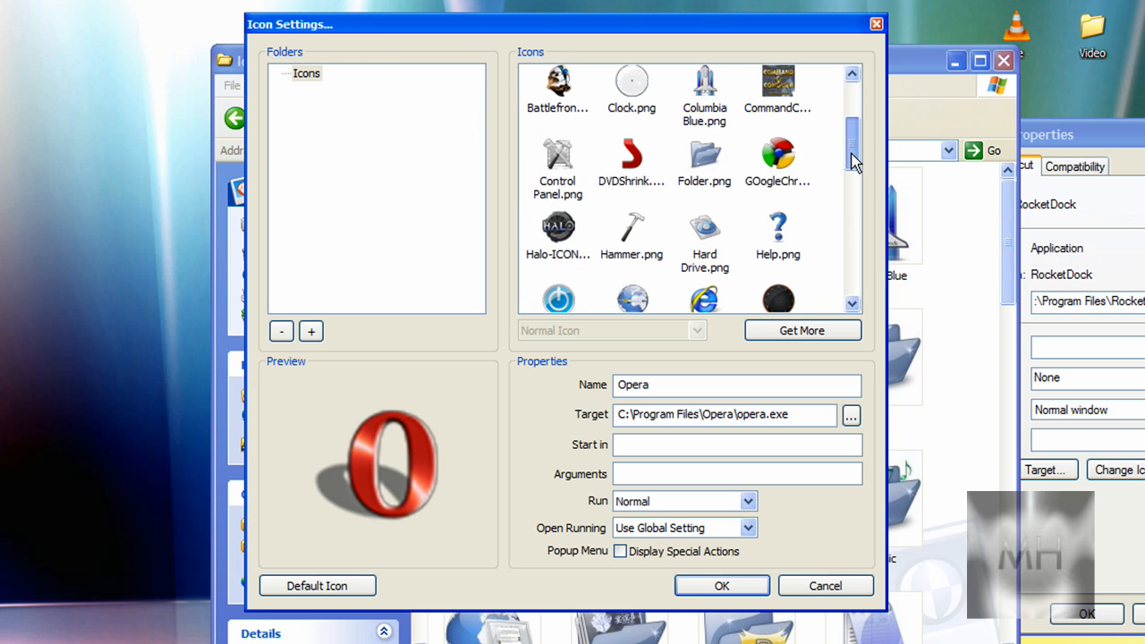
{"action": "scroll", "scroll_direction": "down", "scroll_amount": 3}
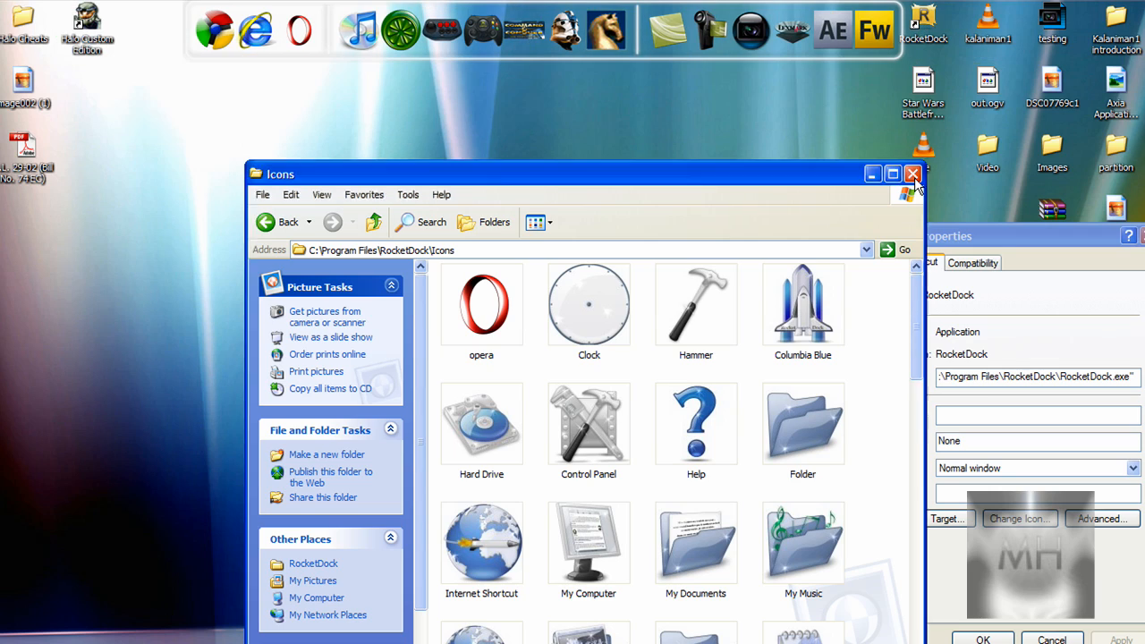
Step: Close the Icons folder window, leaving the updated Opera icon on the dock
{"action": "left_click", "coordinate": [912, 173]}
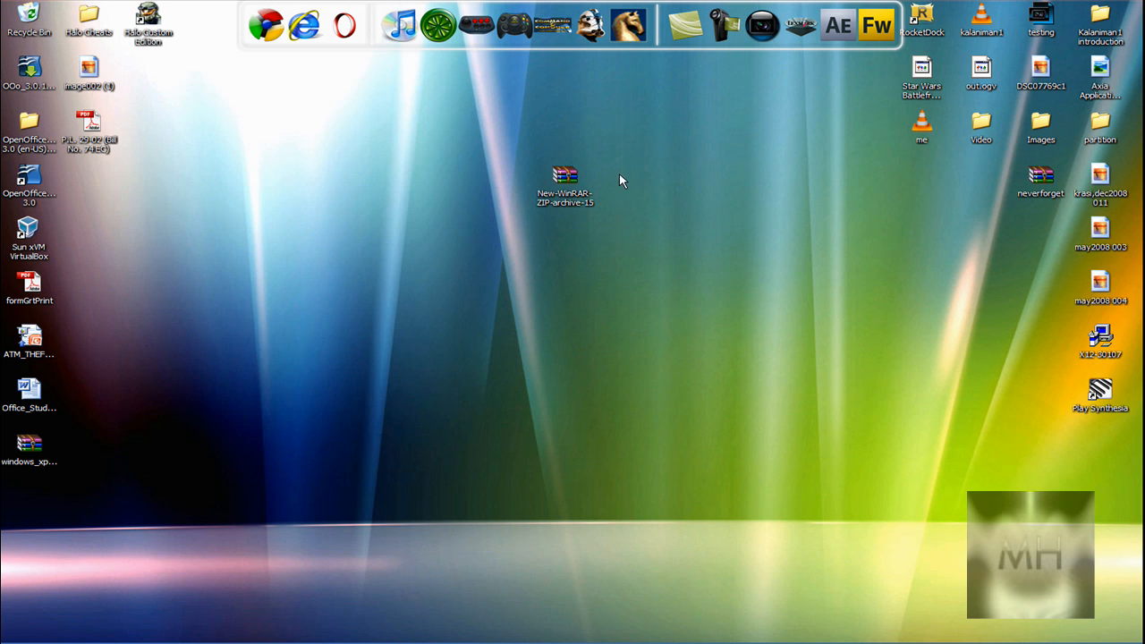
{"action": "mouse_move", "coordinate": [808, 237]}
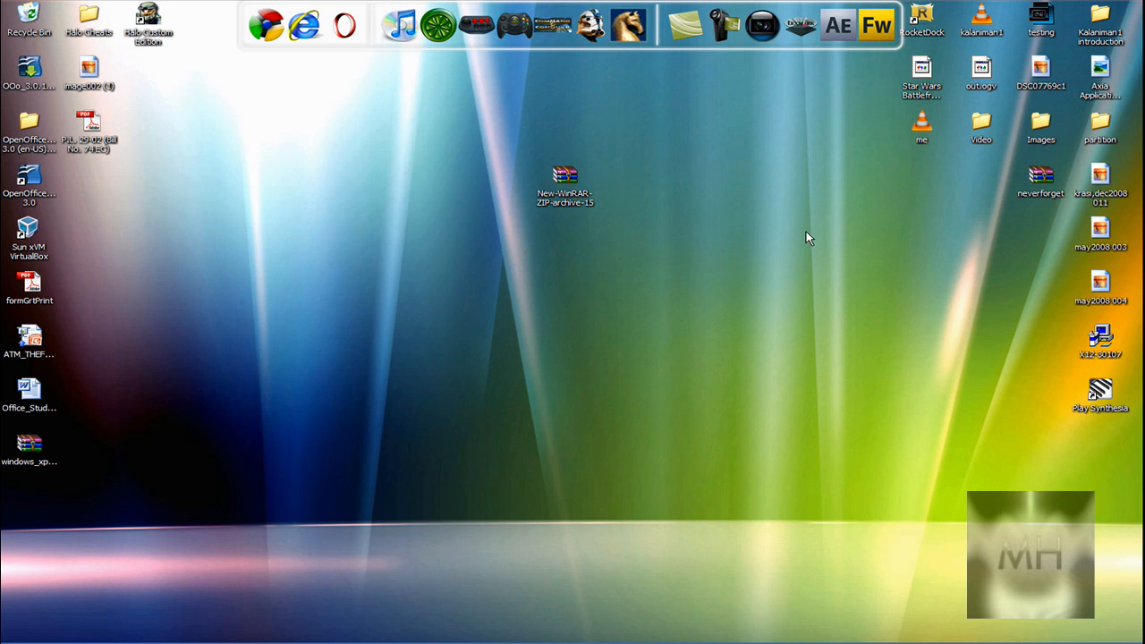